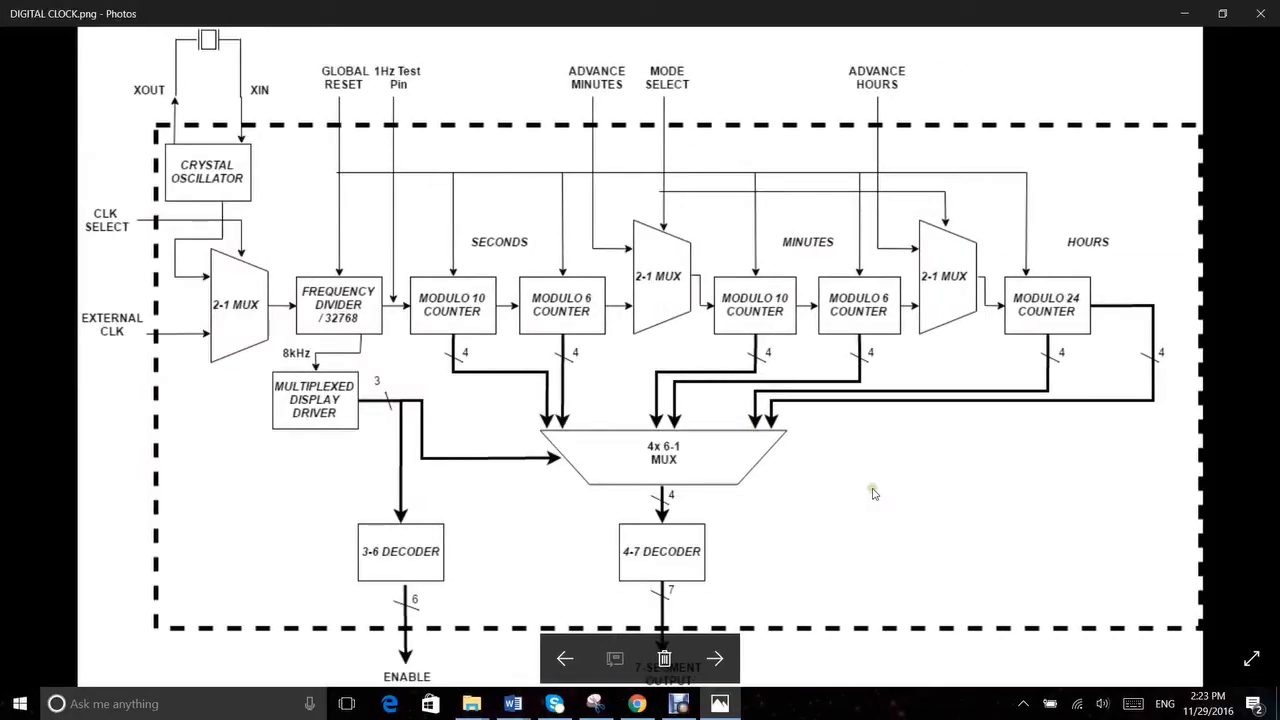
pyautogui.moveTo(1136, 236)
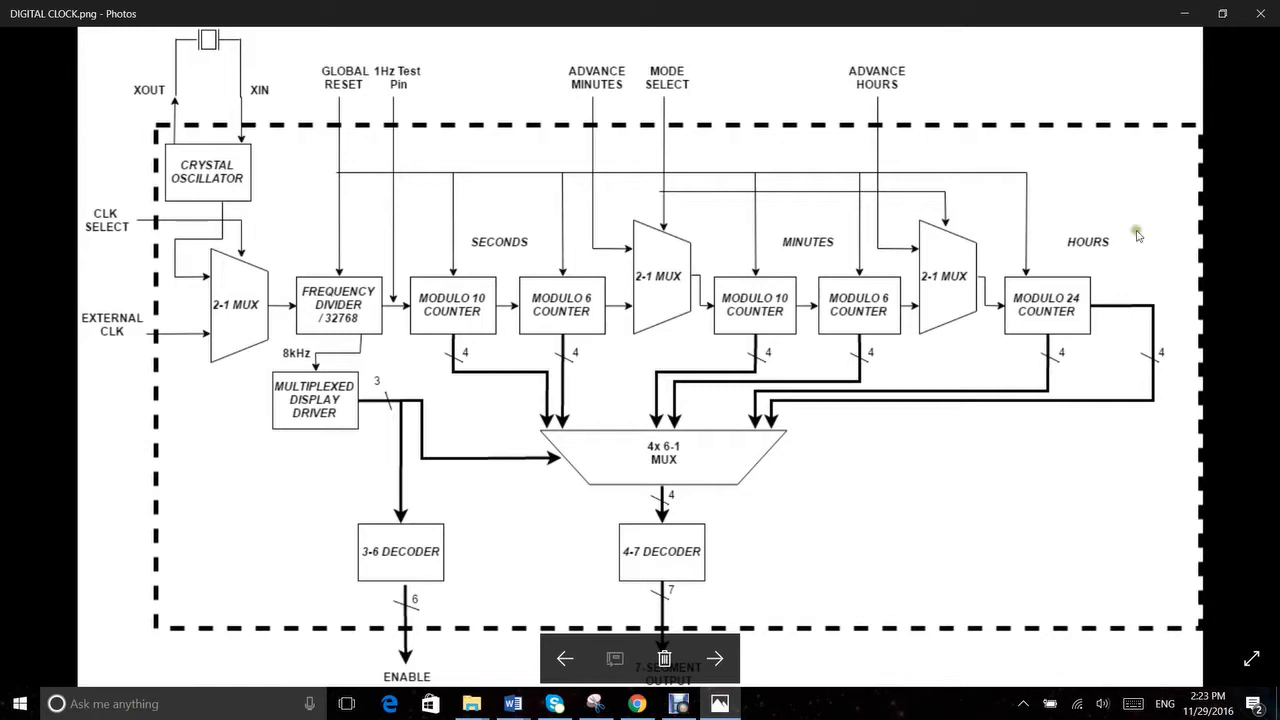
pyautogui.moveTo(1220, 220)
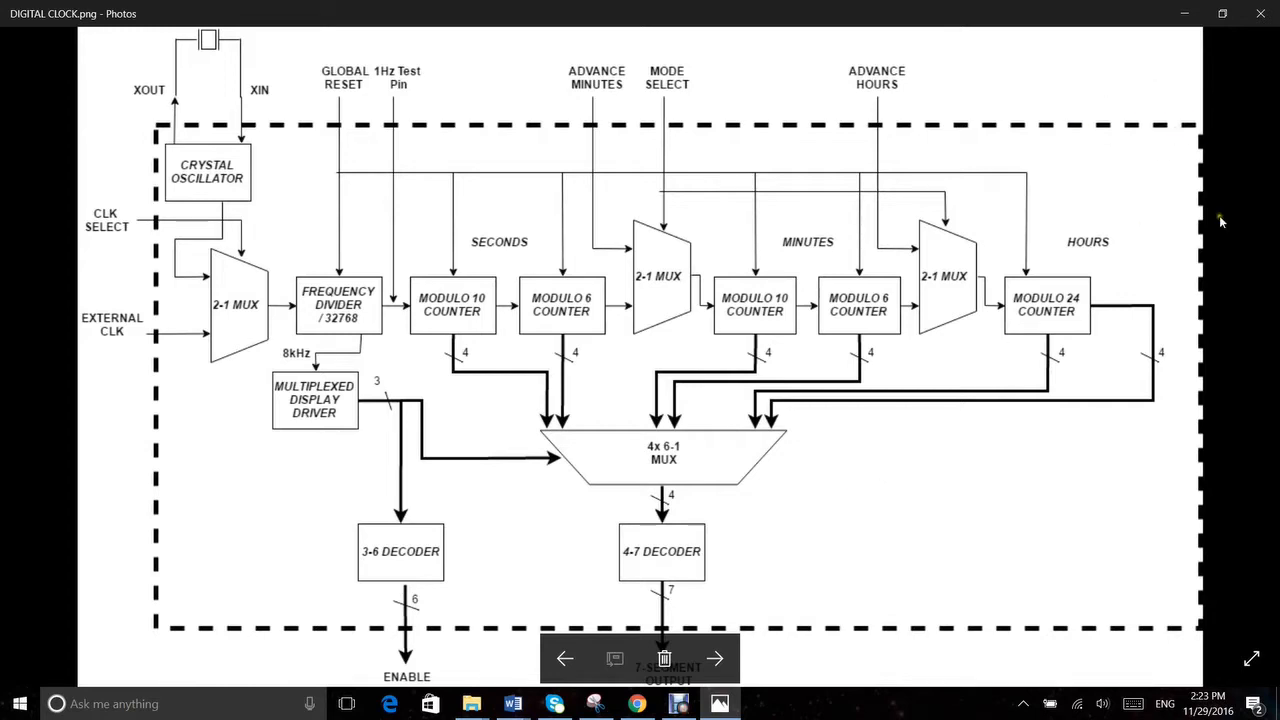
pyautogui.moveTo(1106, 268)
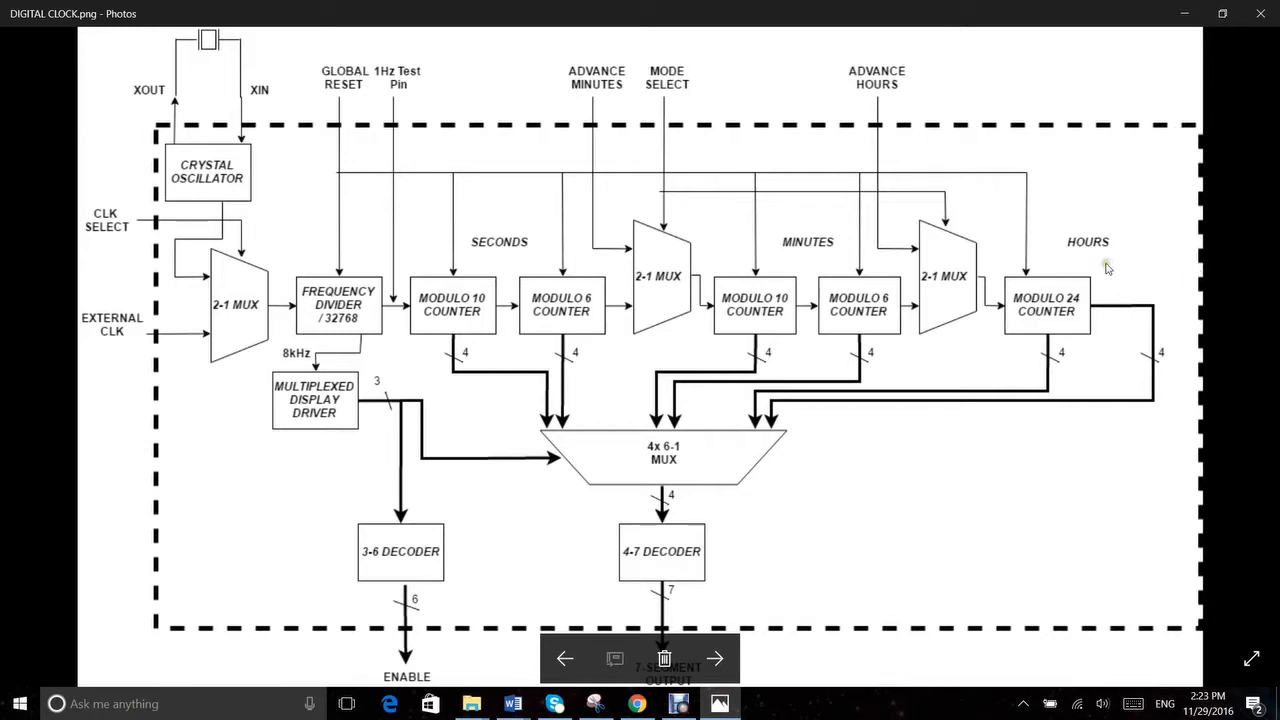
pyautogui.moveTo(188, 20)
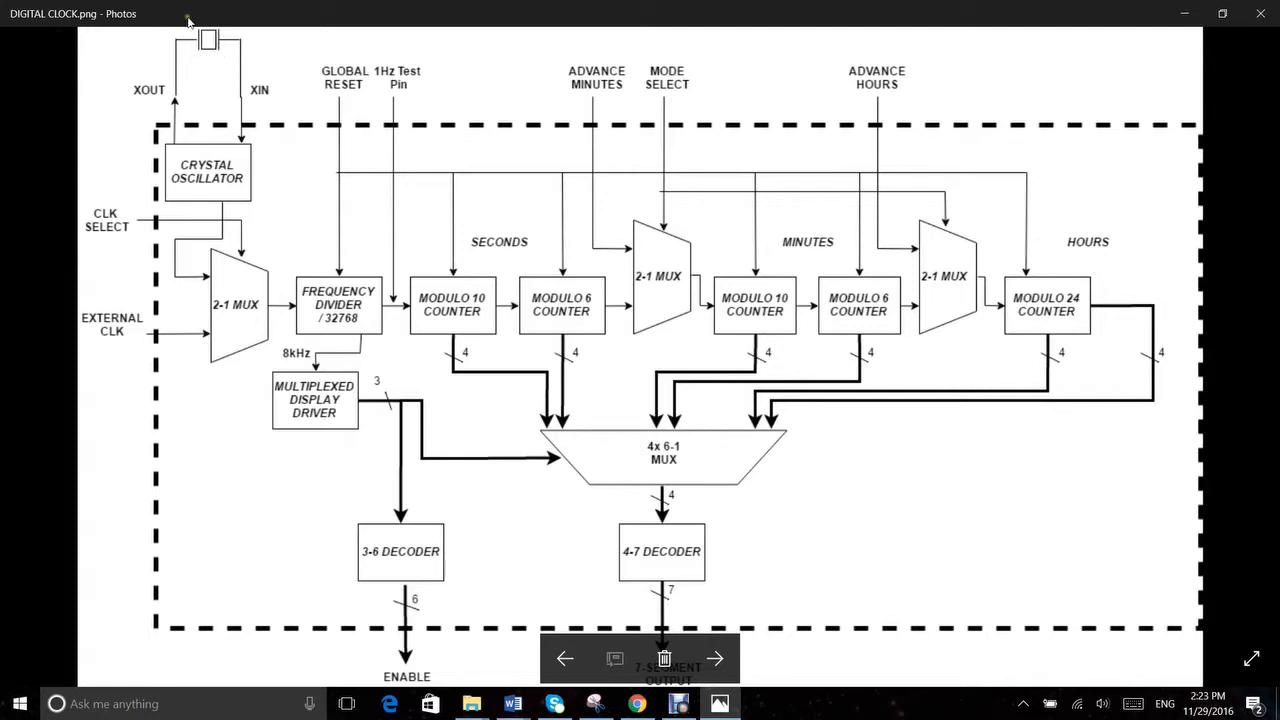
pyautogui.moveTo(176, 104)
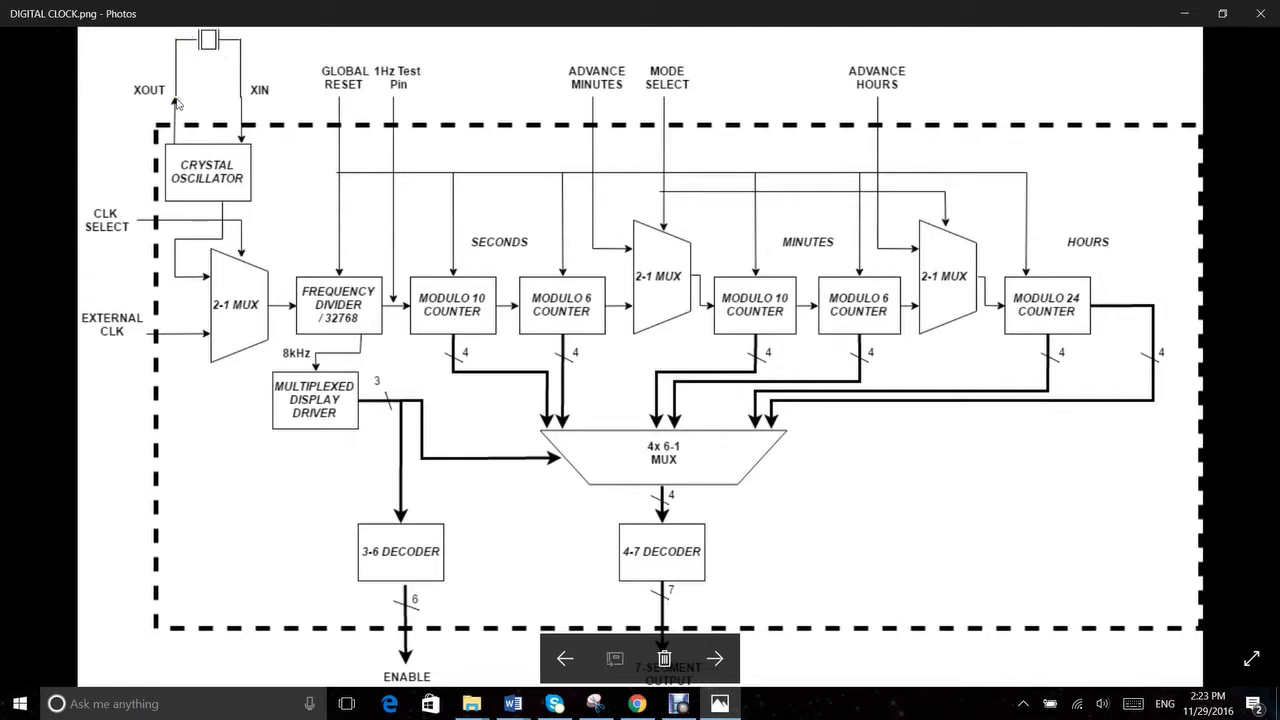
pyautogui.moveTo(182, 192)
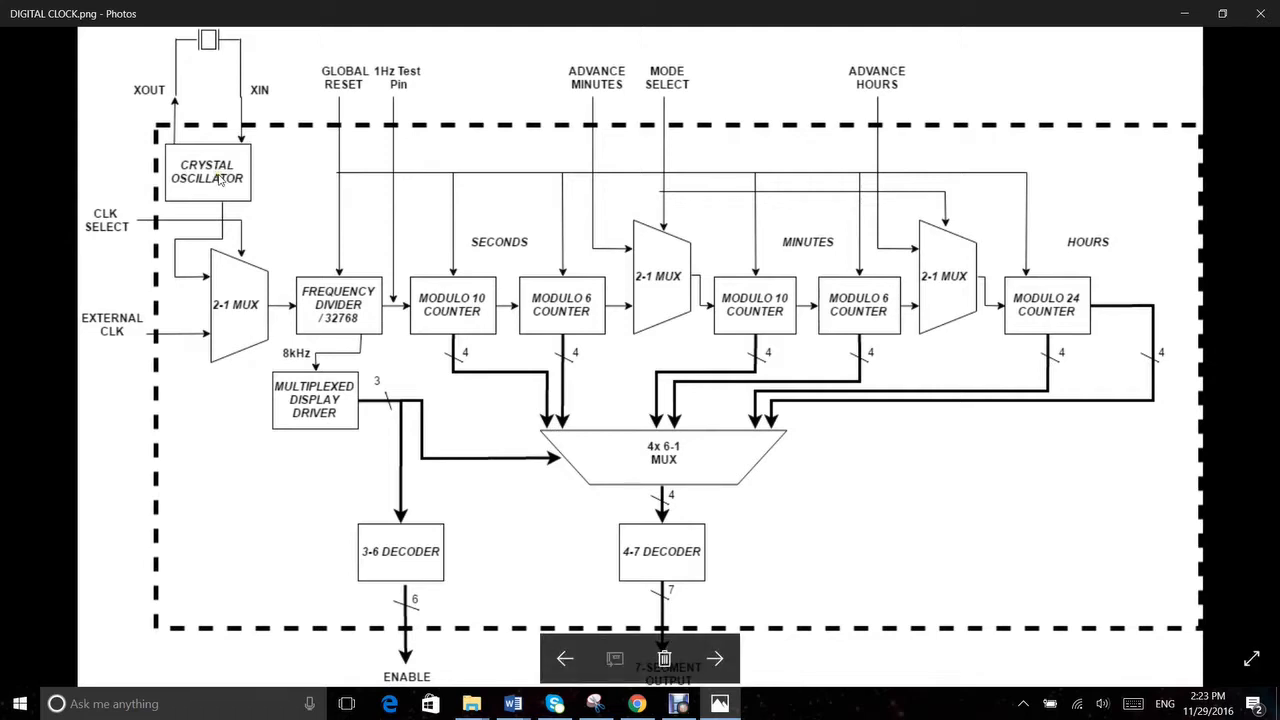
pyautogui.moveTo(360, 310)
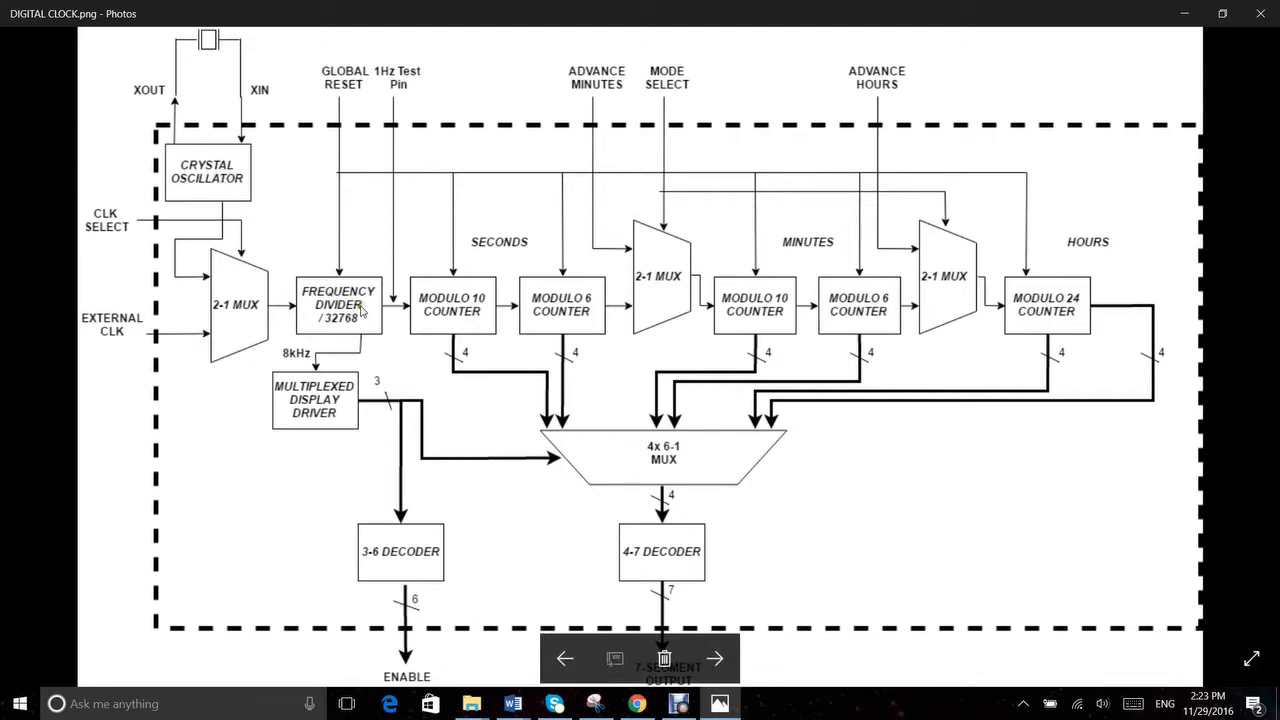
pyautogui.moveTo(378, 332)
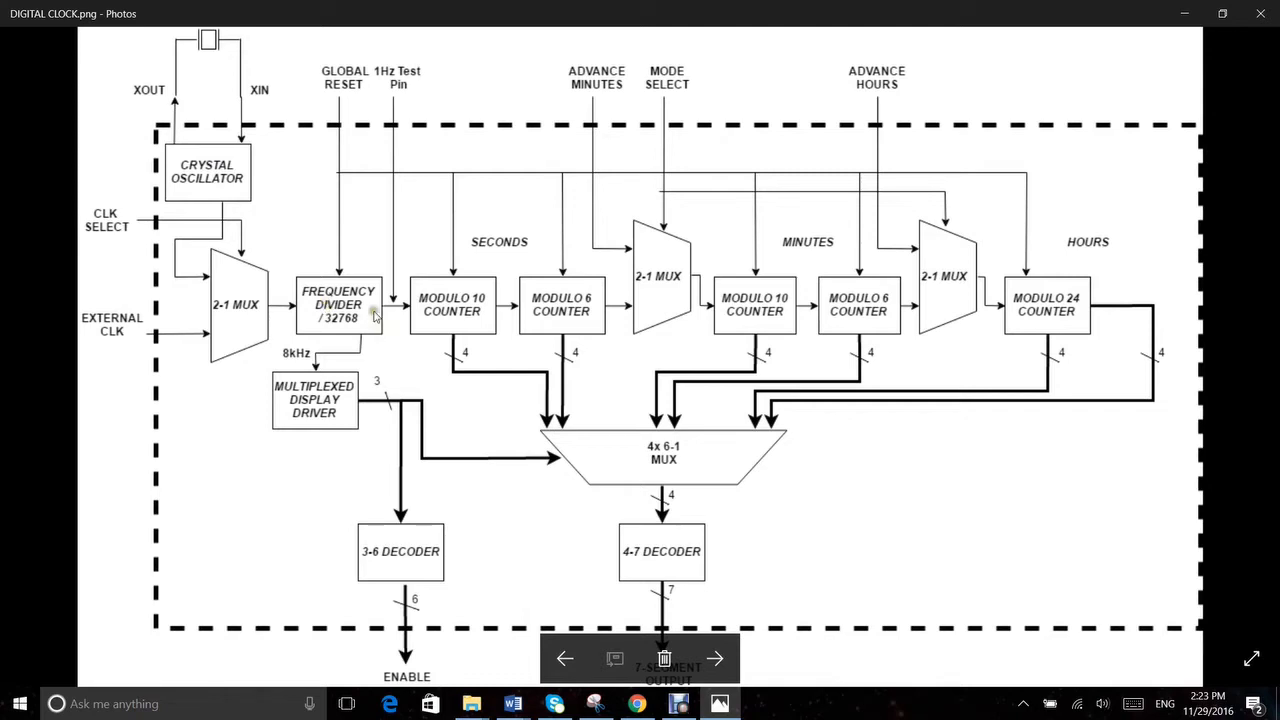
pyautogui.moveTo(392, 318)
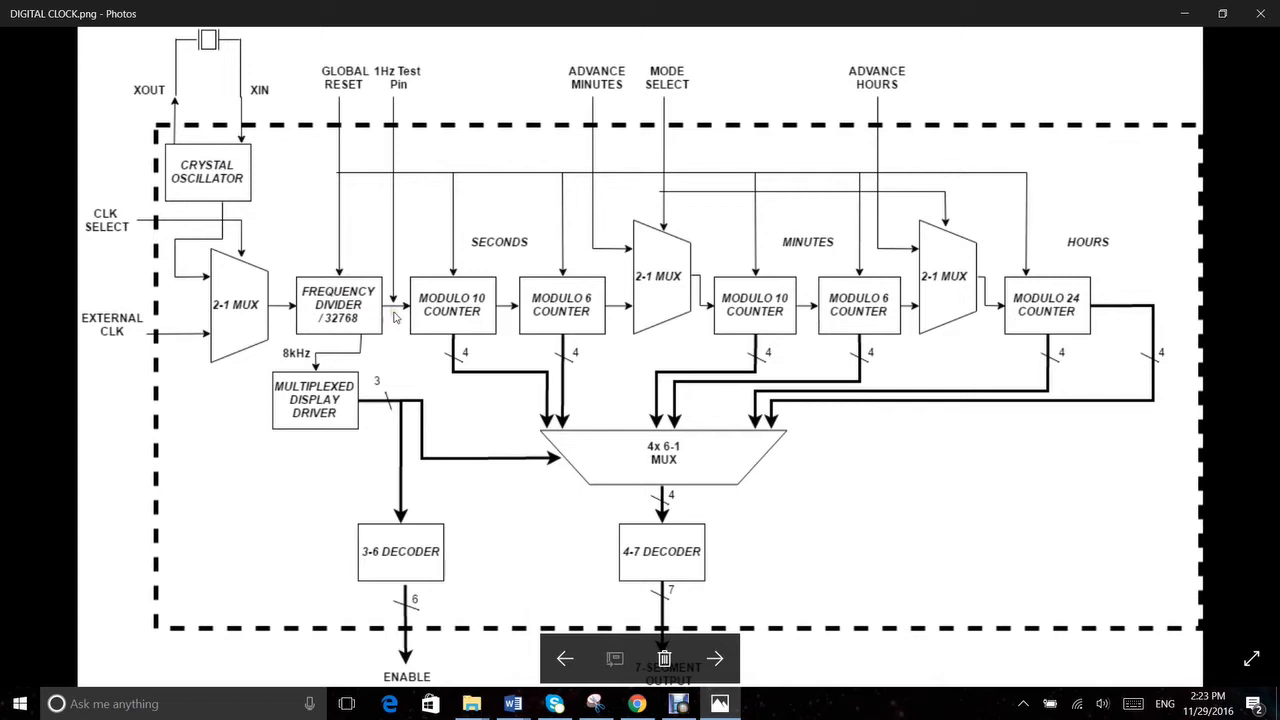
pyautogui.moveTo(444, 290)
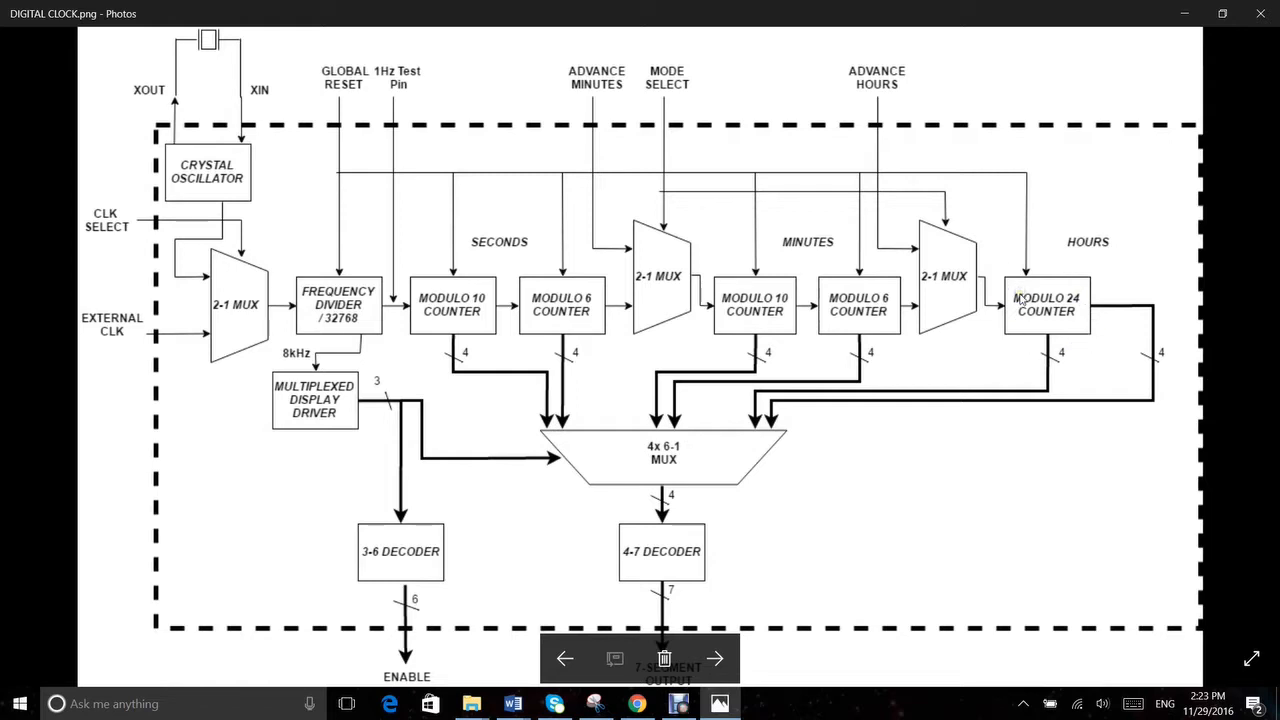
pyautogui.moveTo(528, 330)
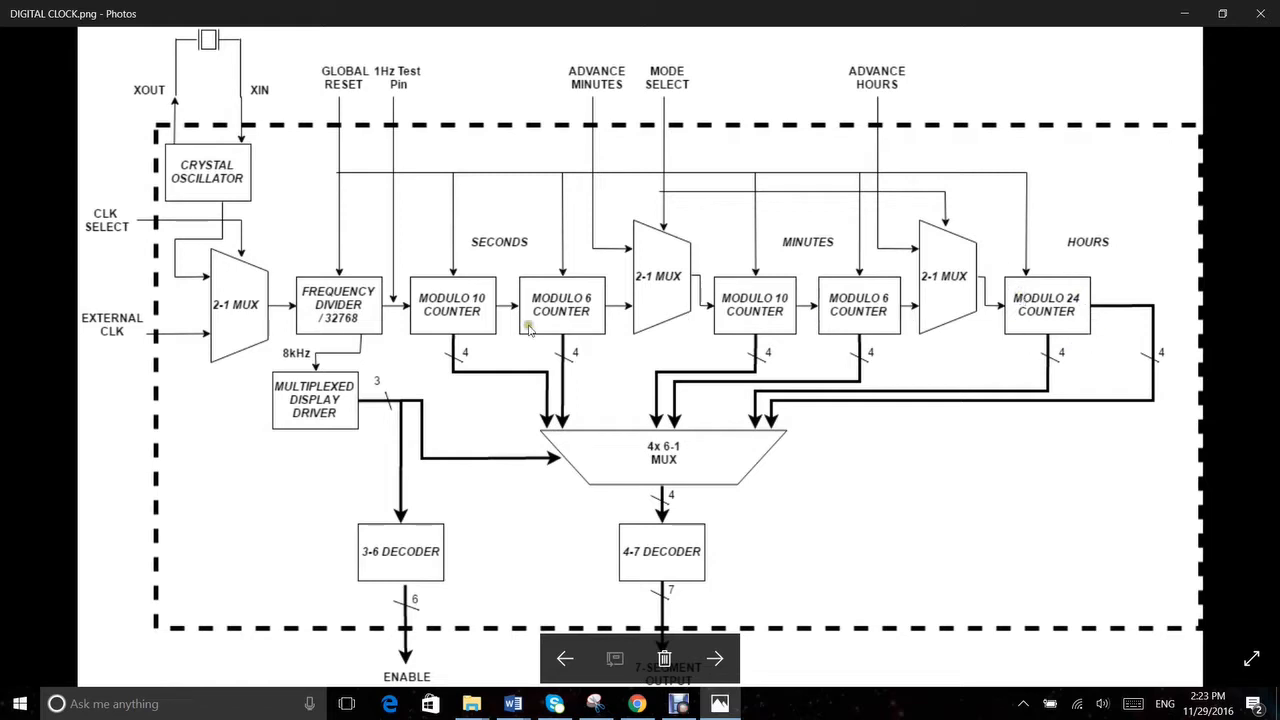
pyautogui.moveTo(456, 304)
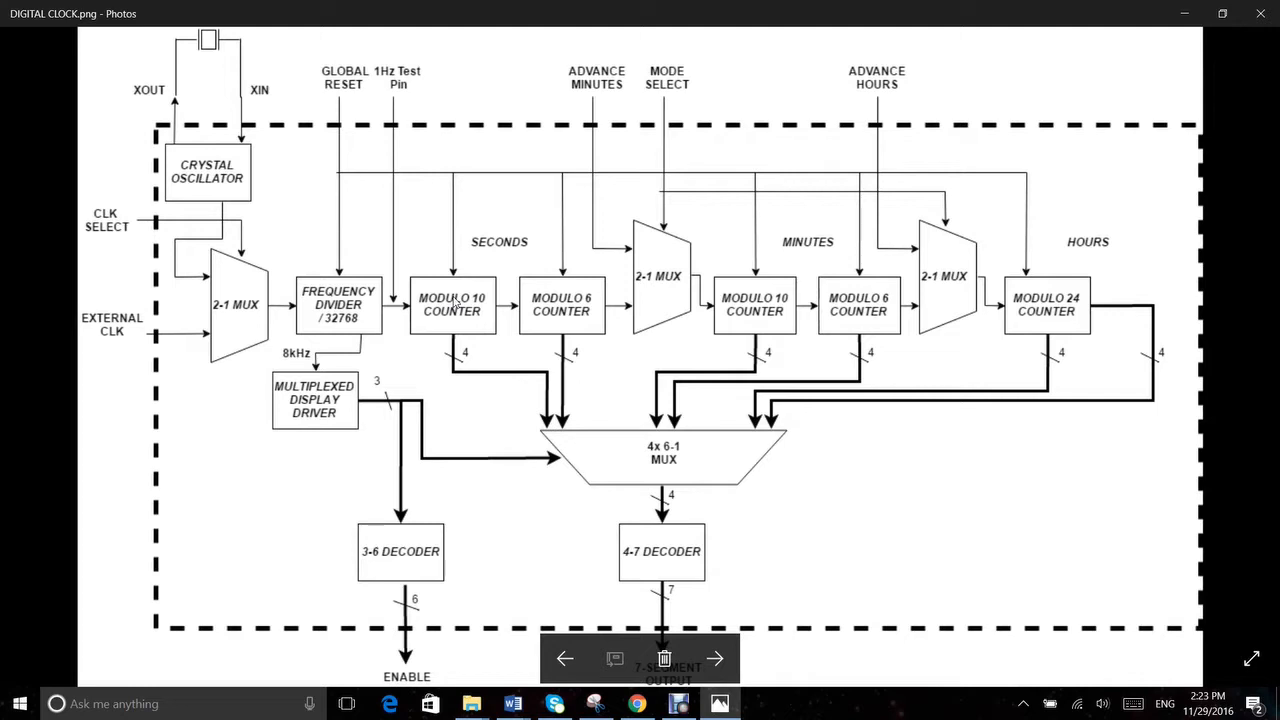
pyautogui.moveTo(588, 332)
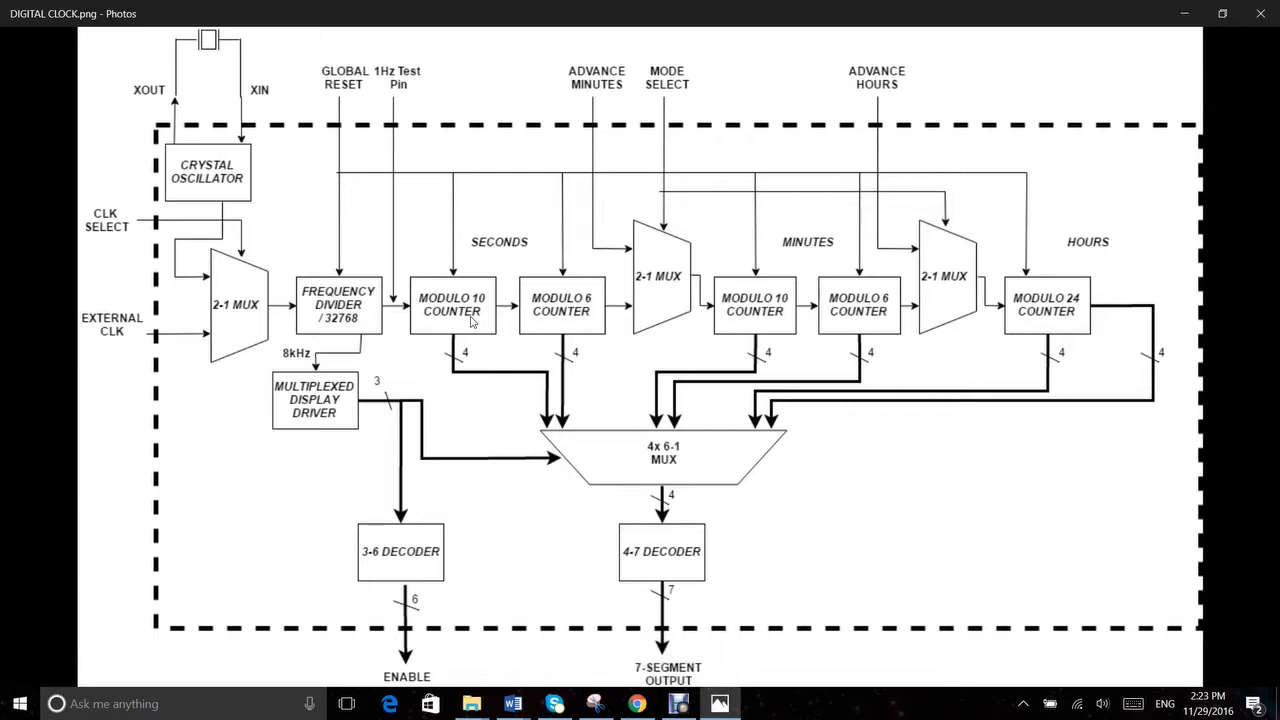
pyautogui.moveTo(550, 328)
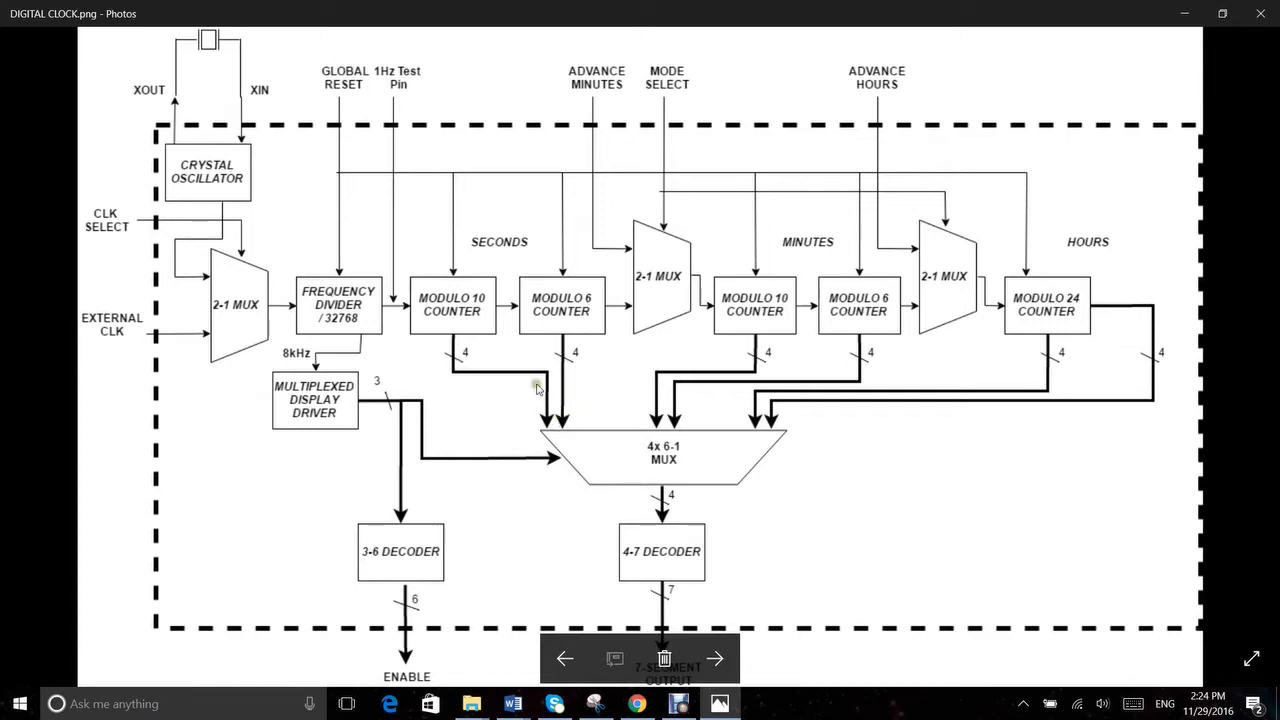
pyautogui.moveTo(624, 280)
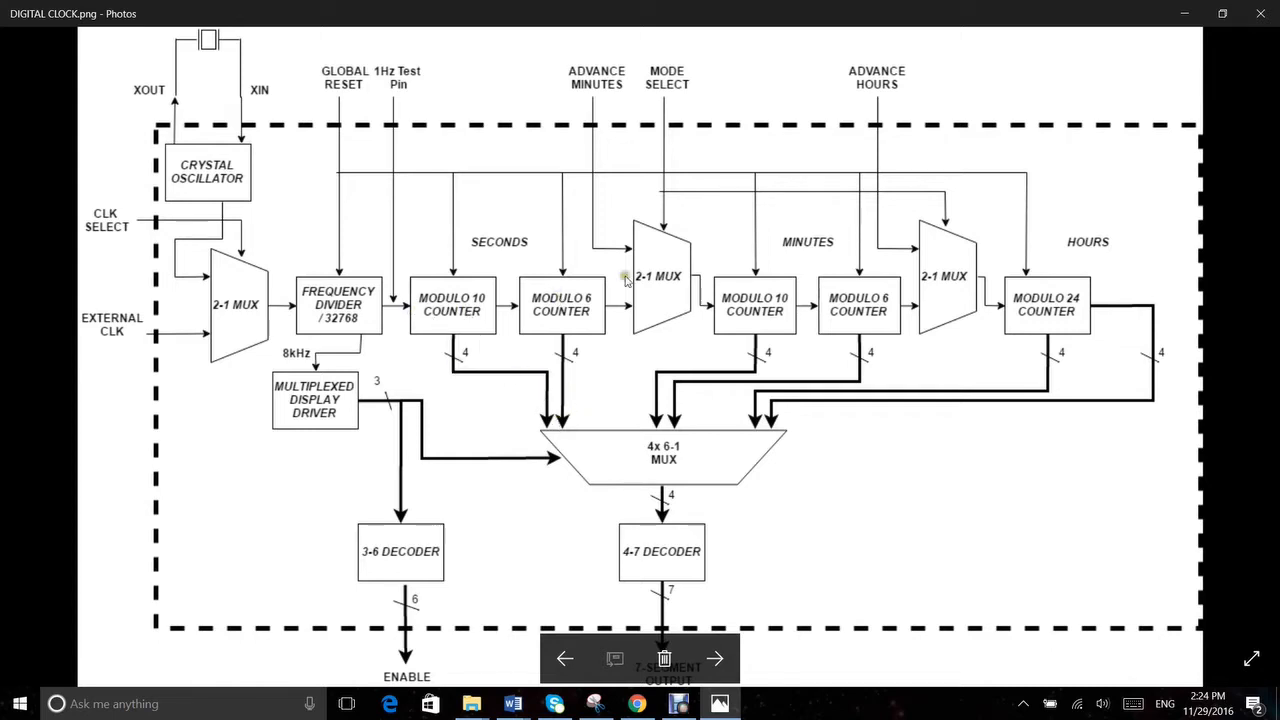
pyautogui.moveTo(958, 278)
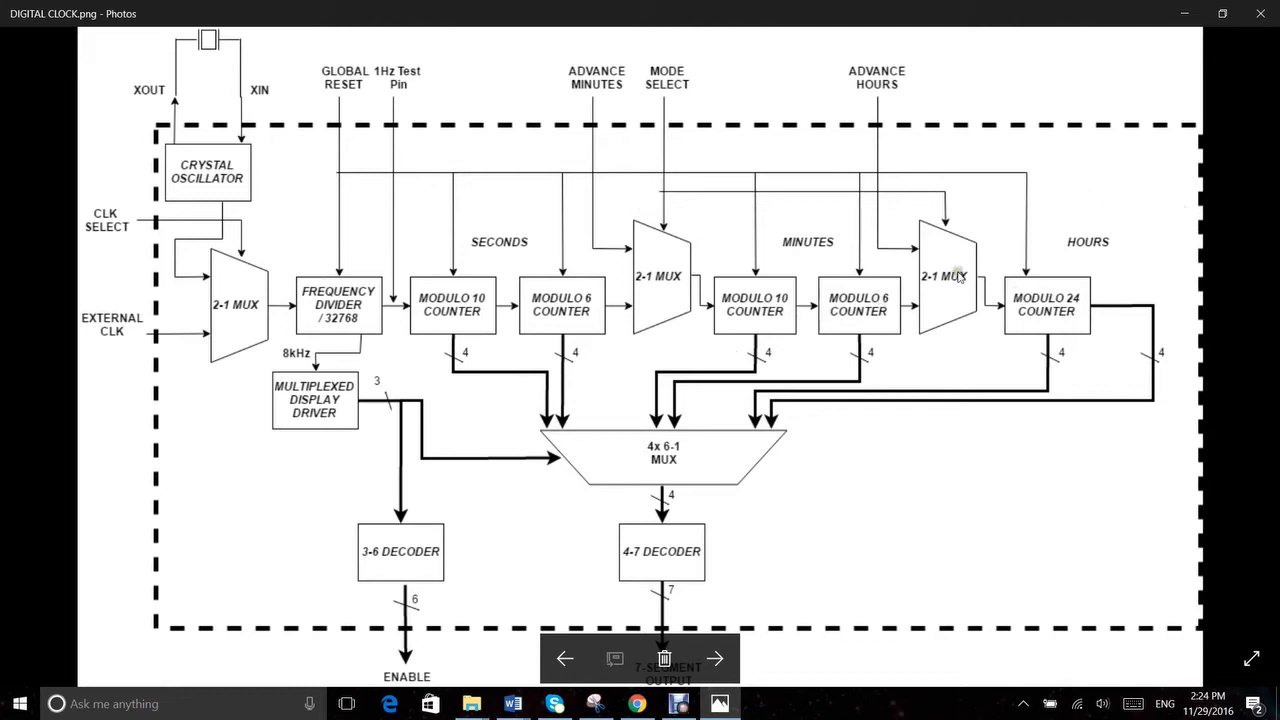
pyautogui.moveTo(782, 252)
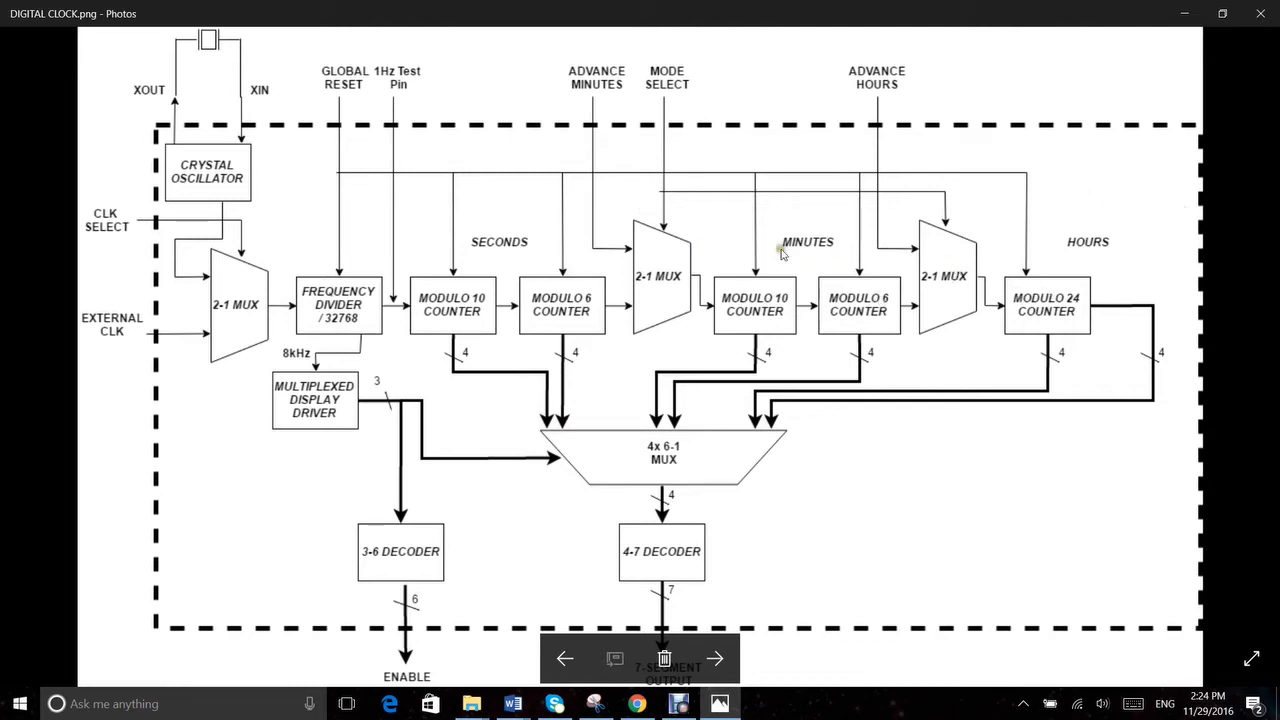
pyautogui.moveTo(630, 314)
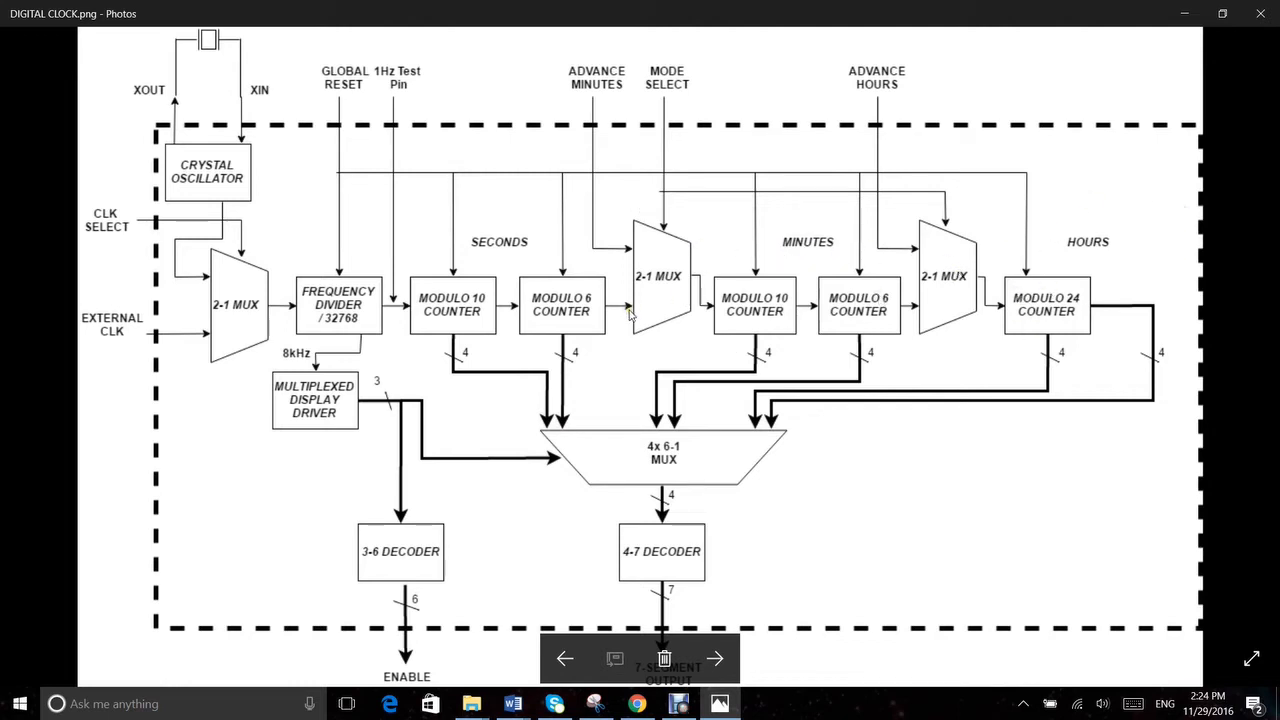
pyautogui.moveTo(868, 84)
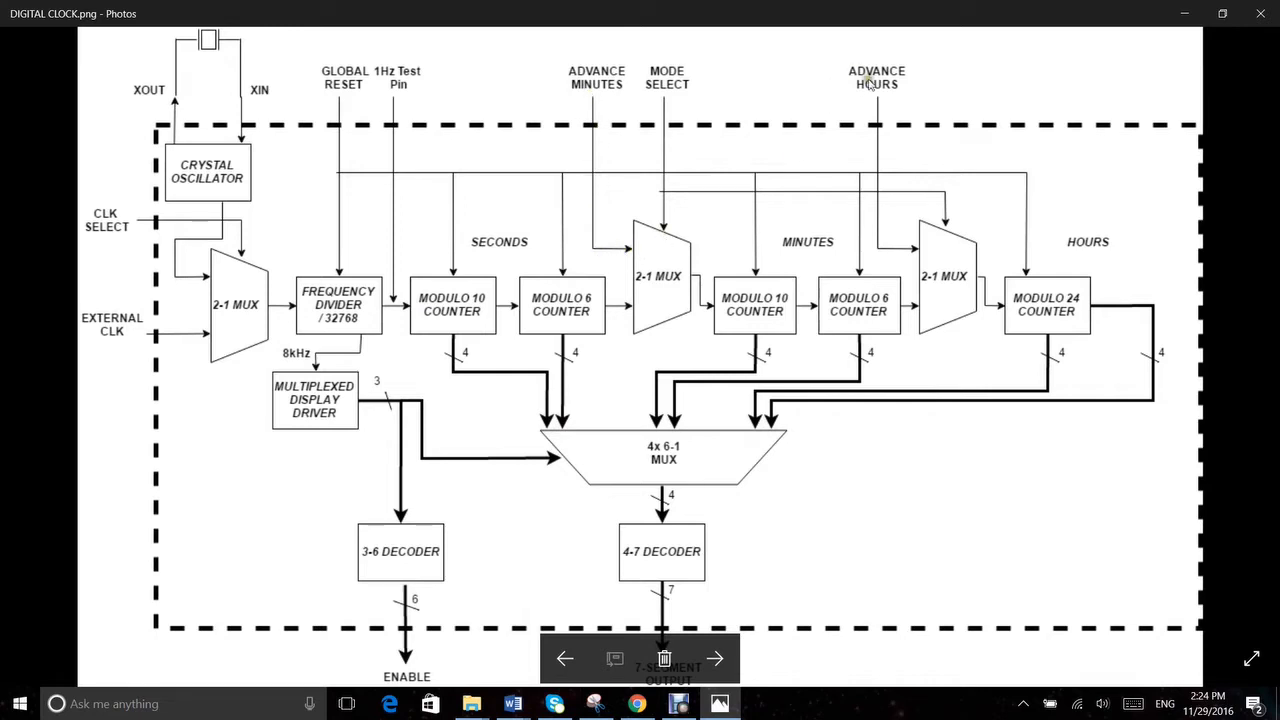
pyautogui.moveTo(878, 112)
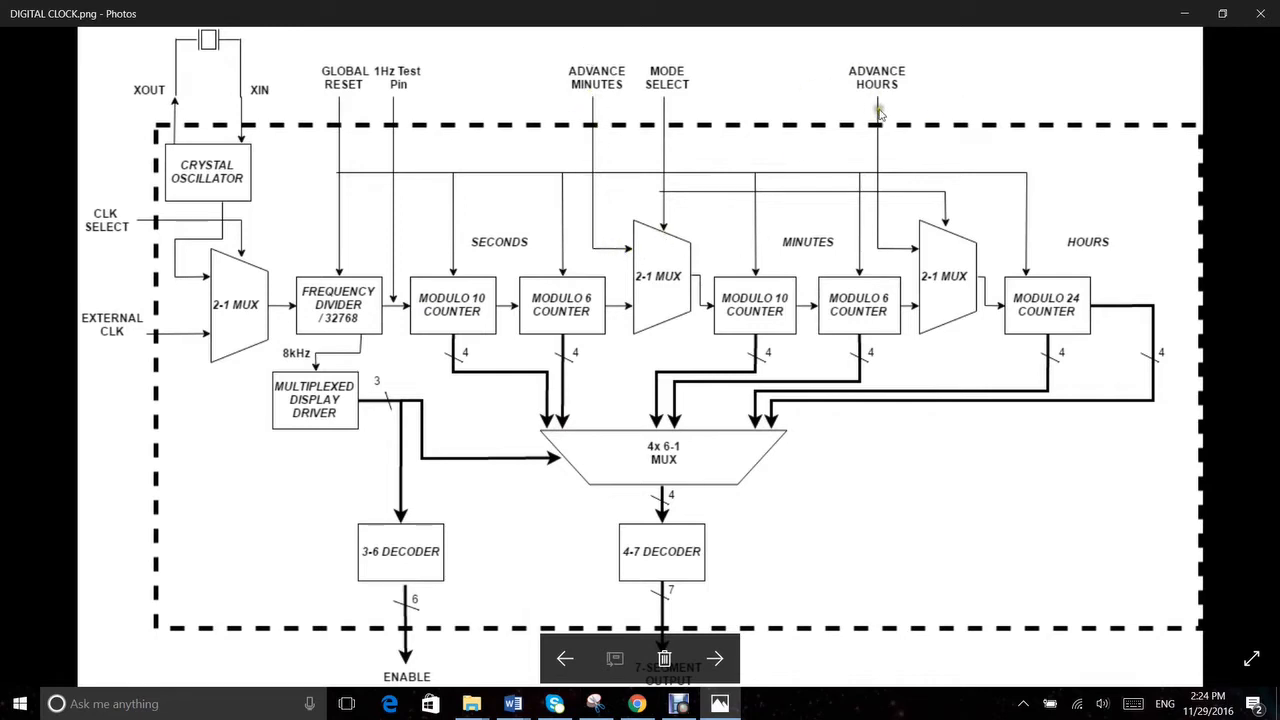
pyautogui.moveTo(930, 252)
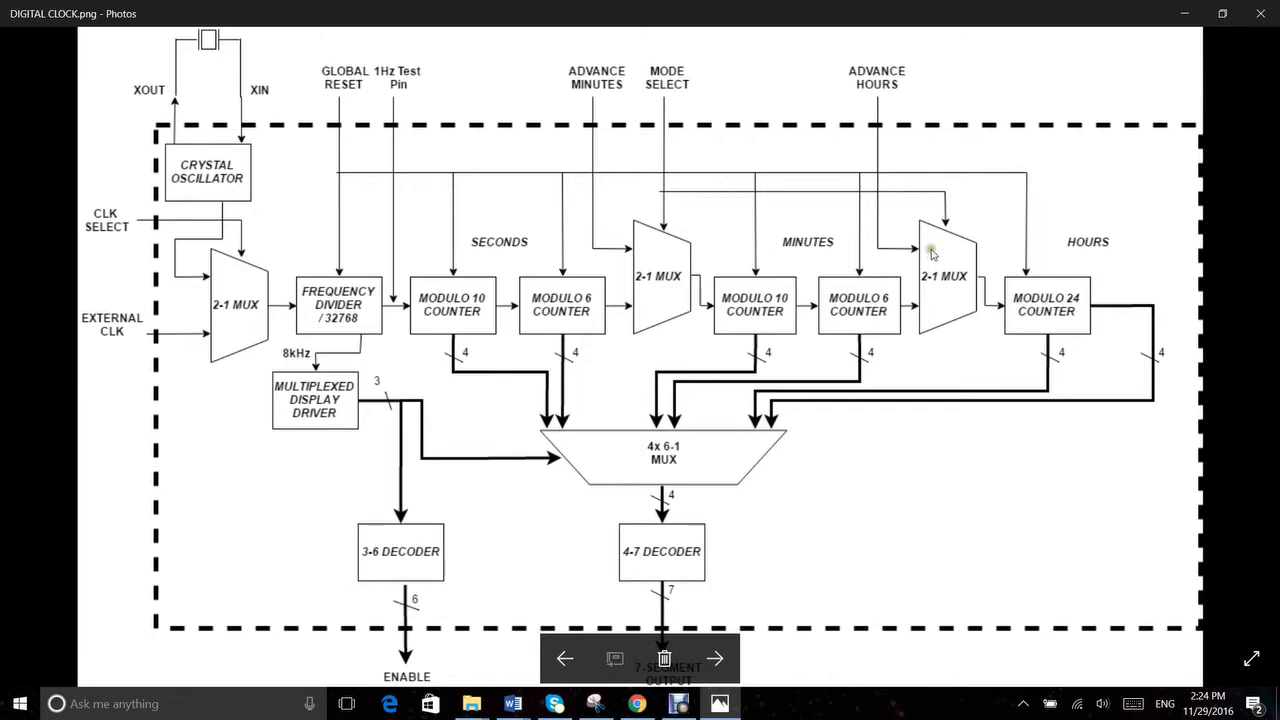
pyautogui.moveTo(330, 388)
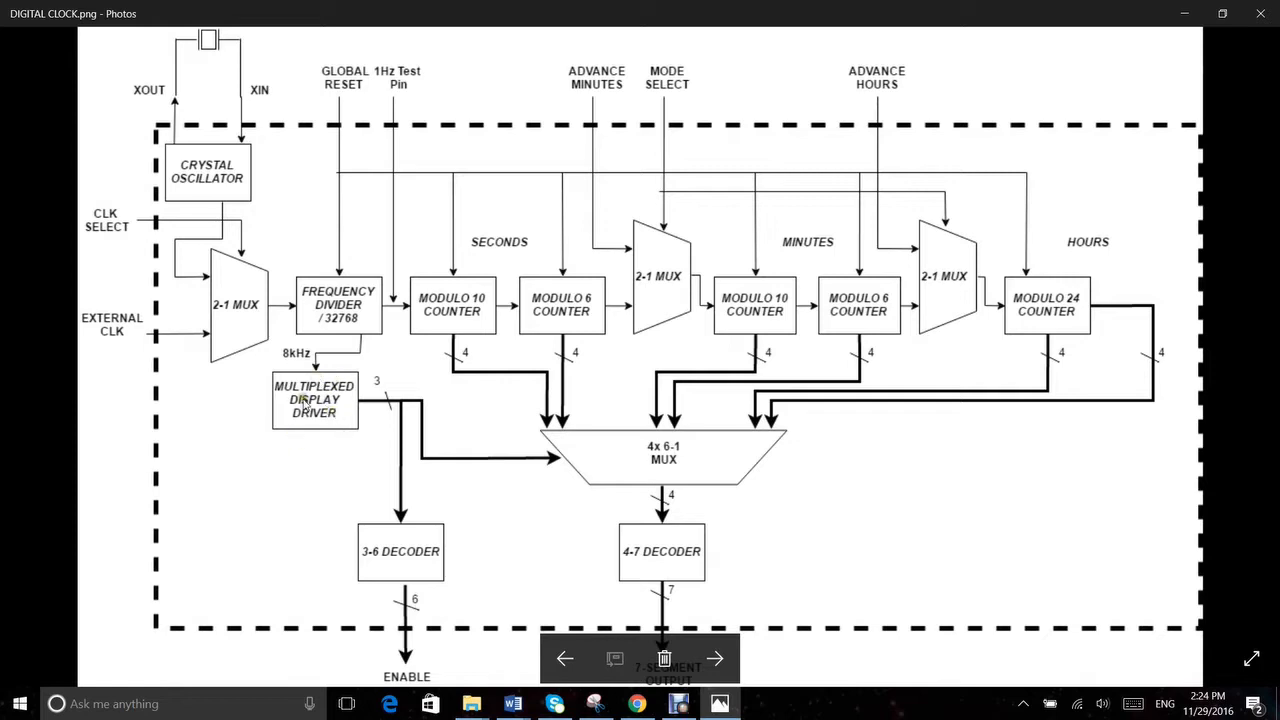
pyautogui.moveTo(304, 402)
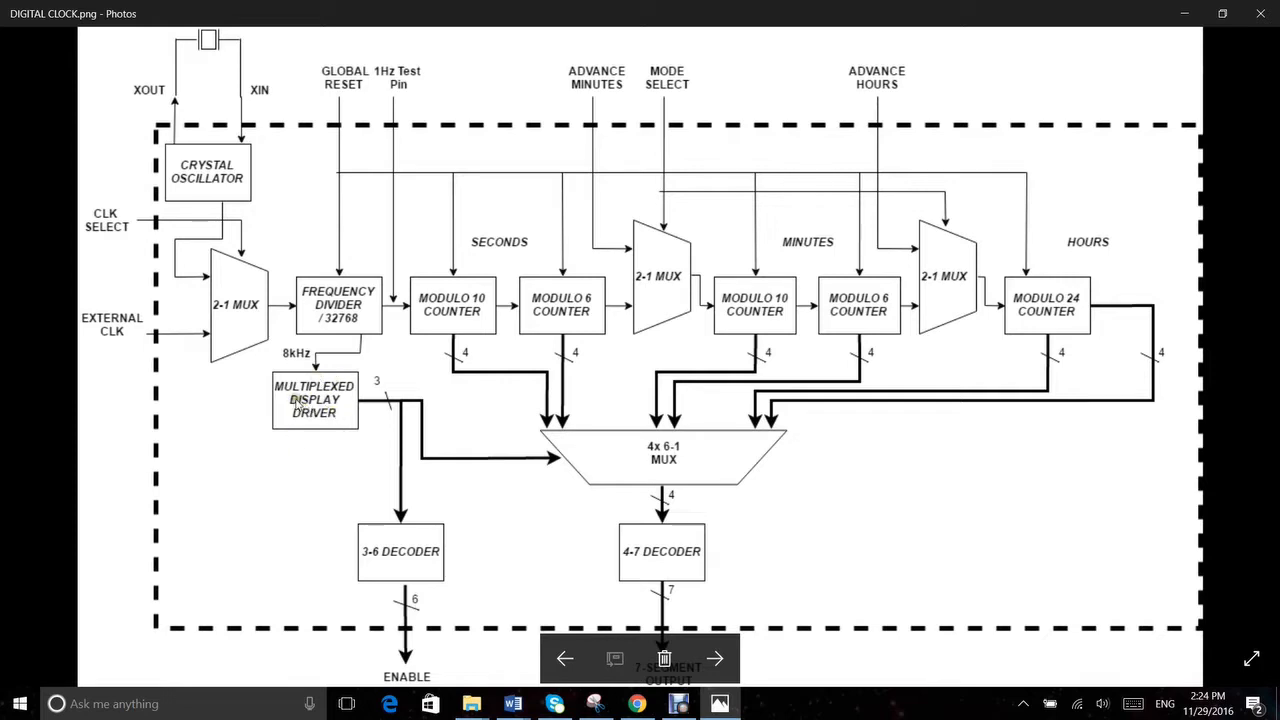
pyautogui.moveTo(318, 352)
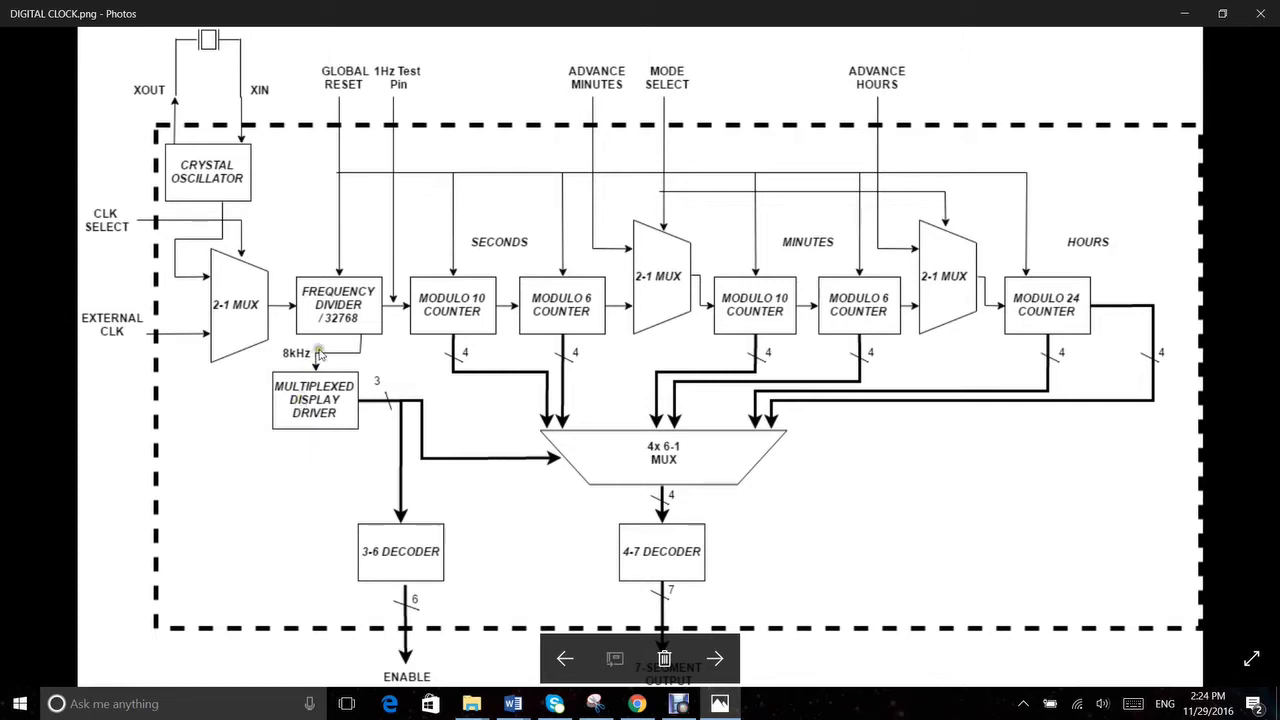
pyautogui.moveTo(338, 322)
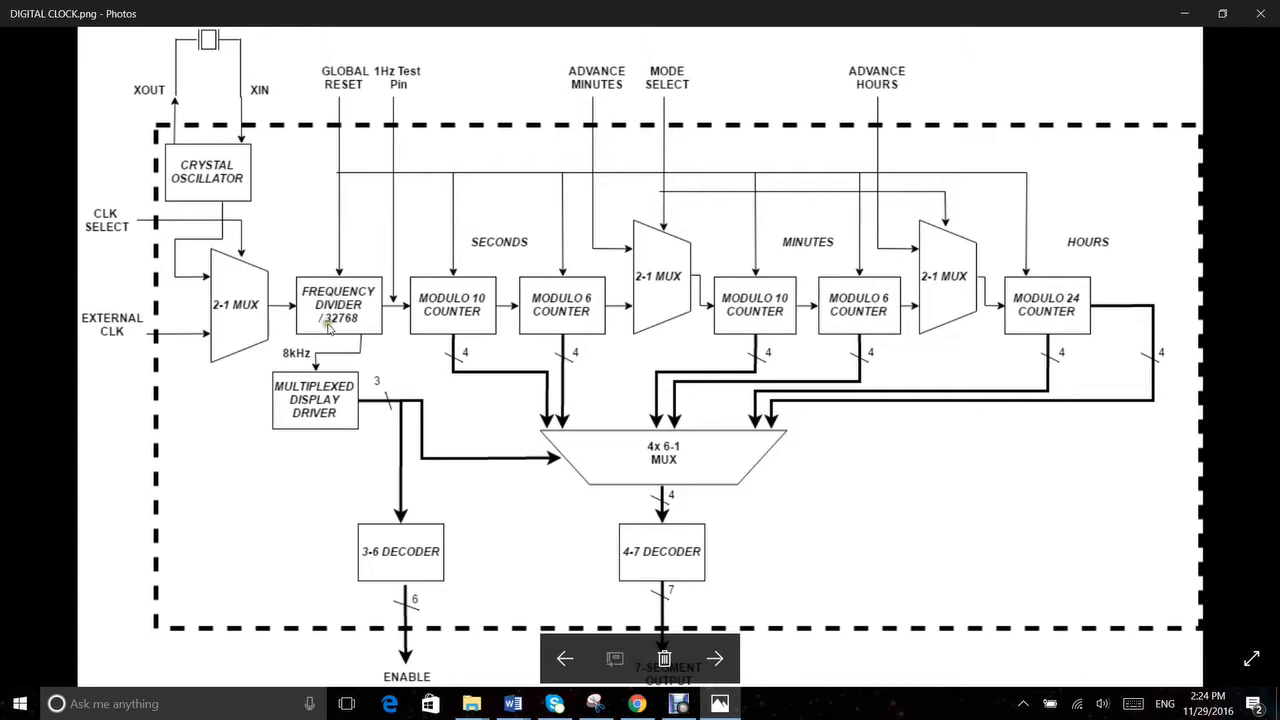
pyautogui.moveTo(390, 408)
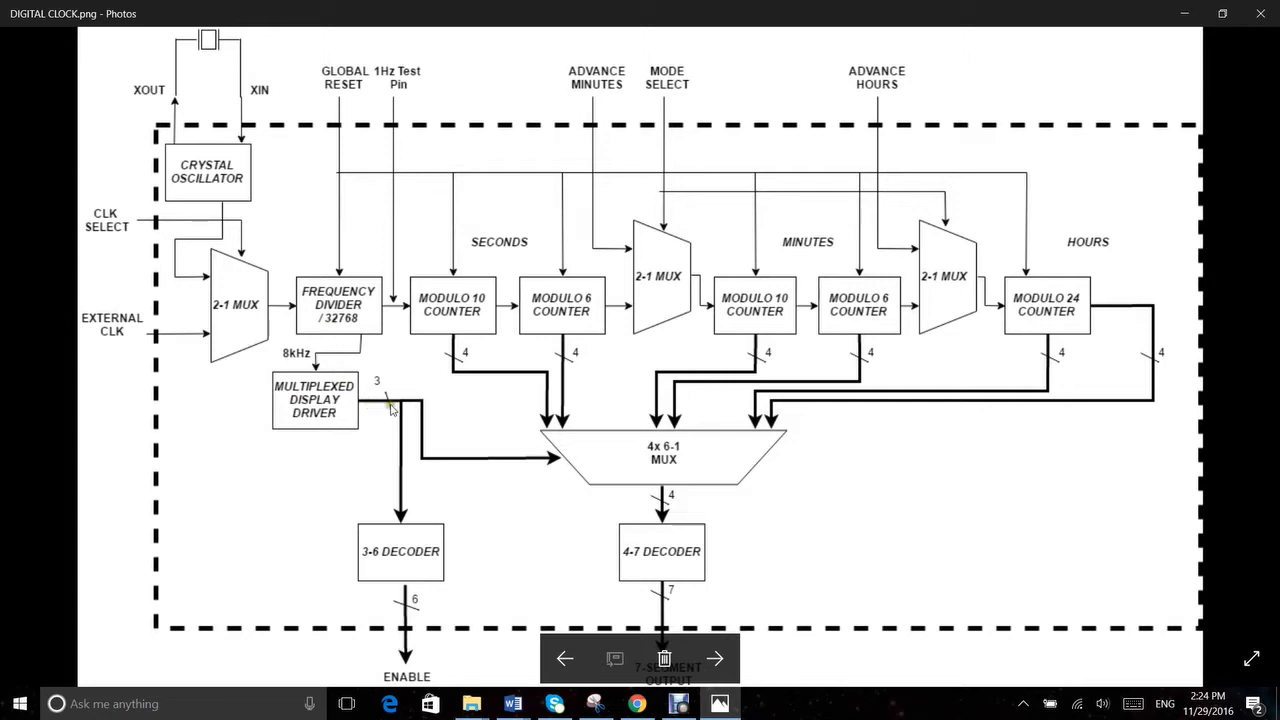
pyautogui.moveTo(416, 410)
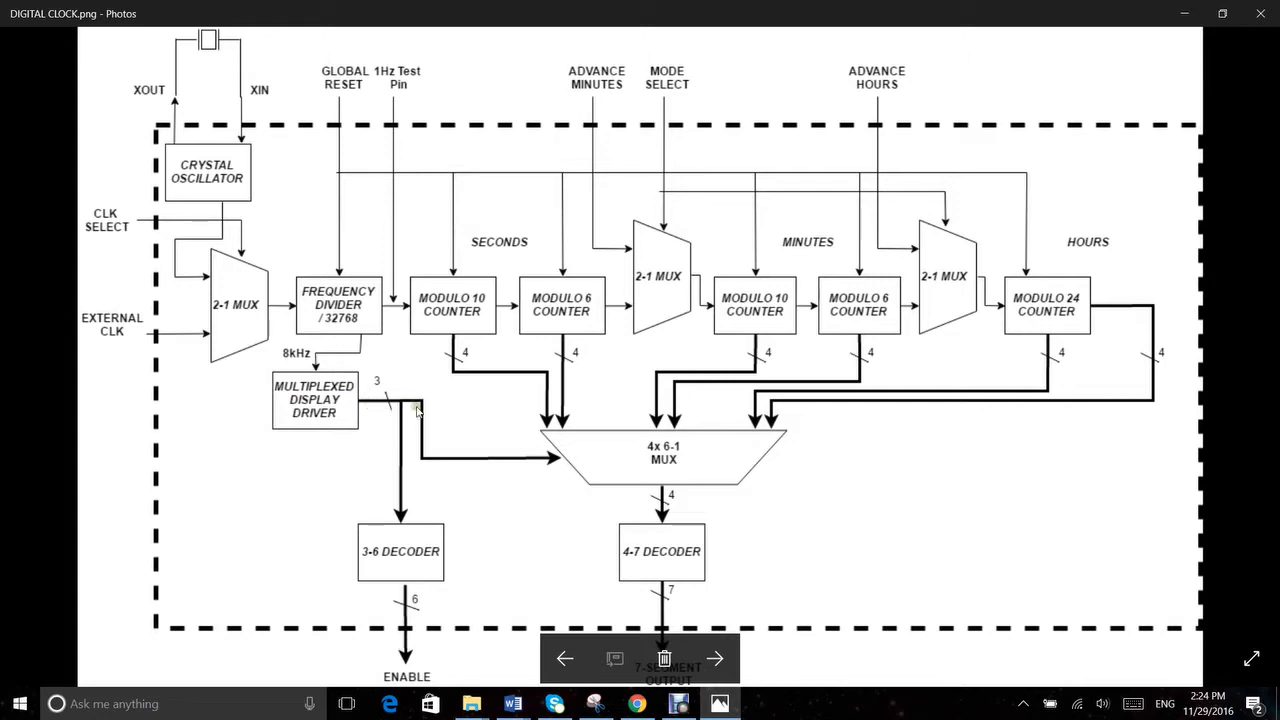
pyautogui.moveTo(490, 414)
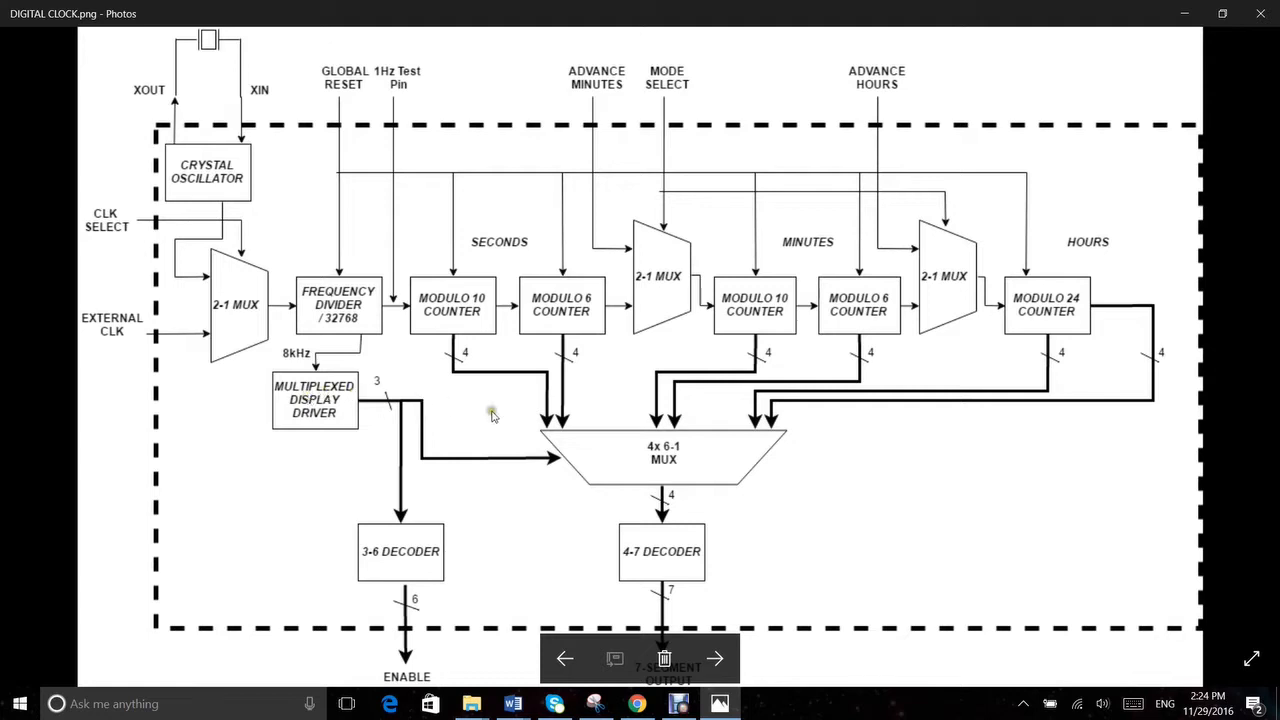
pyautogui.moveTo(570, 380)
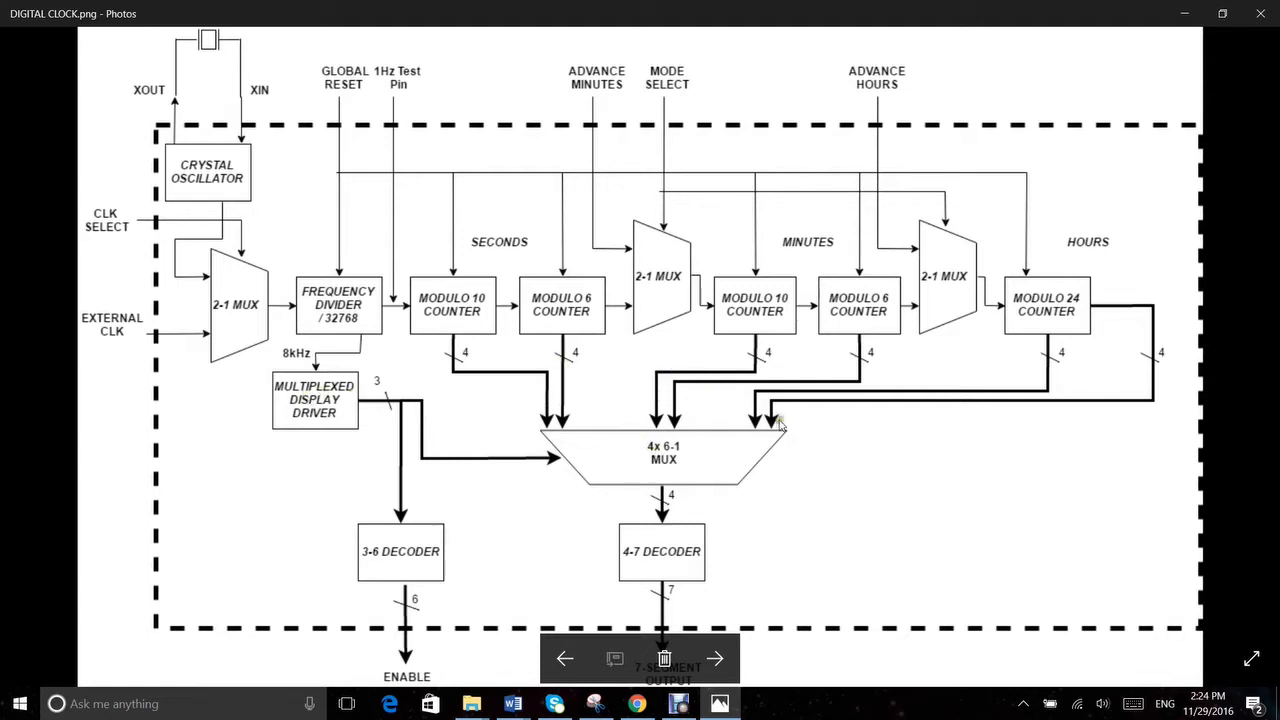
pyautogui.moveTo(708, 436)
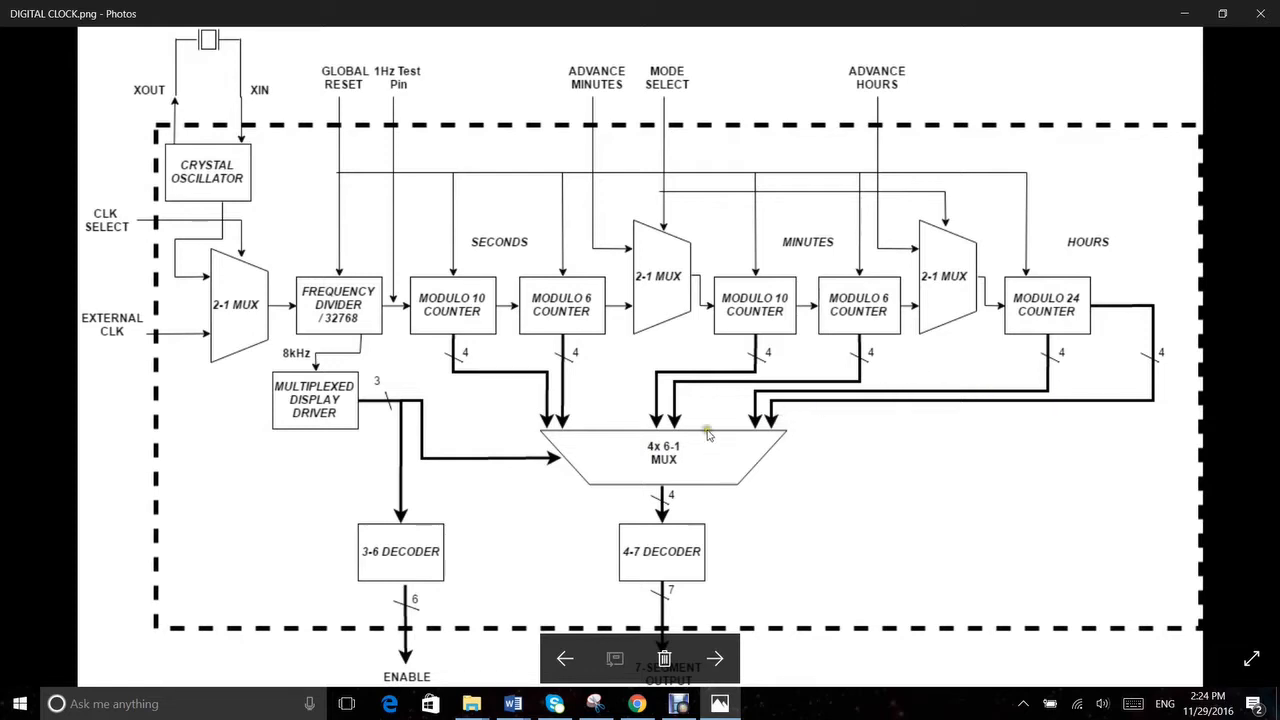
pyautogui.moveTo(676, 490)
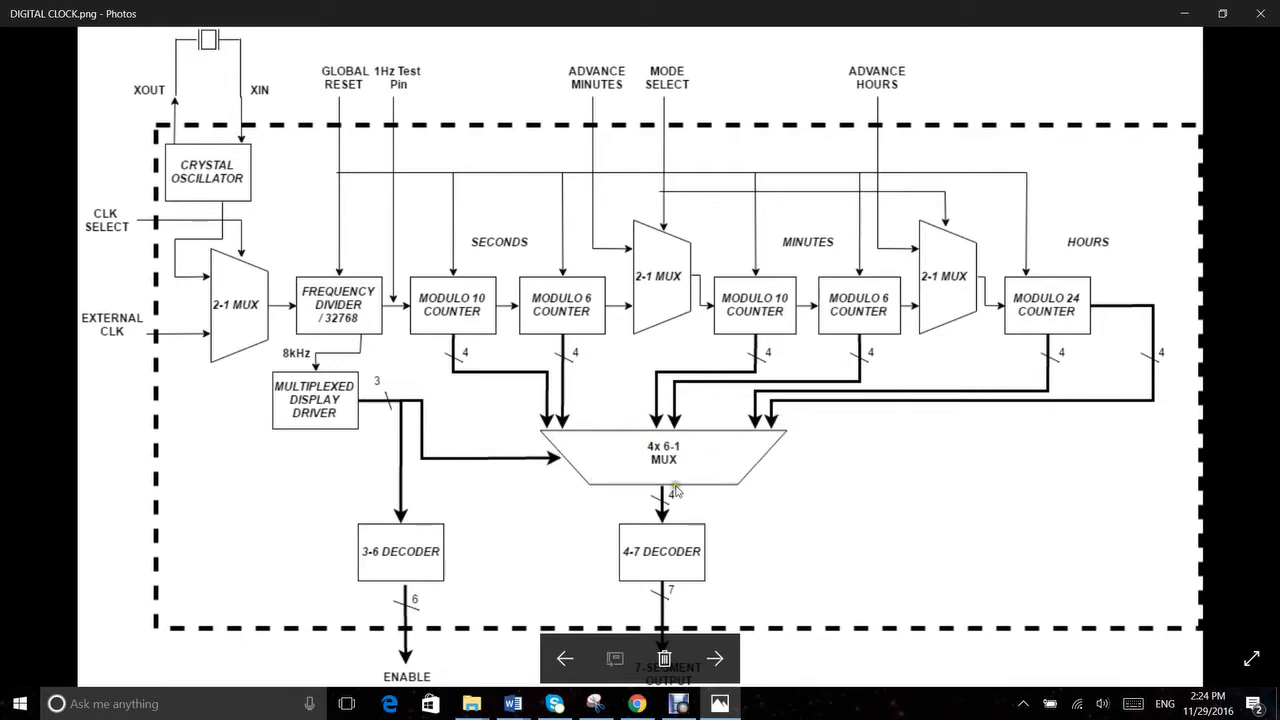
pyautogui.moveTo(696, 476)
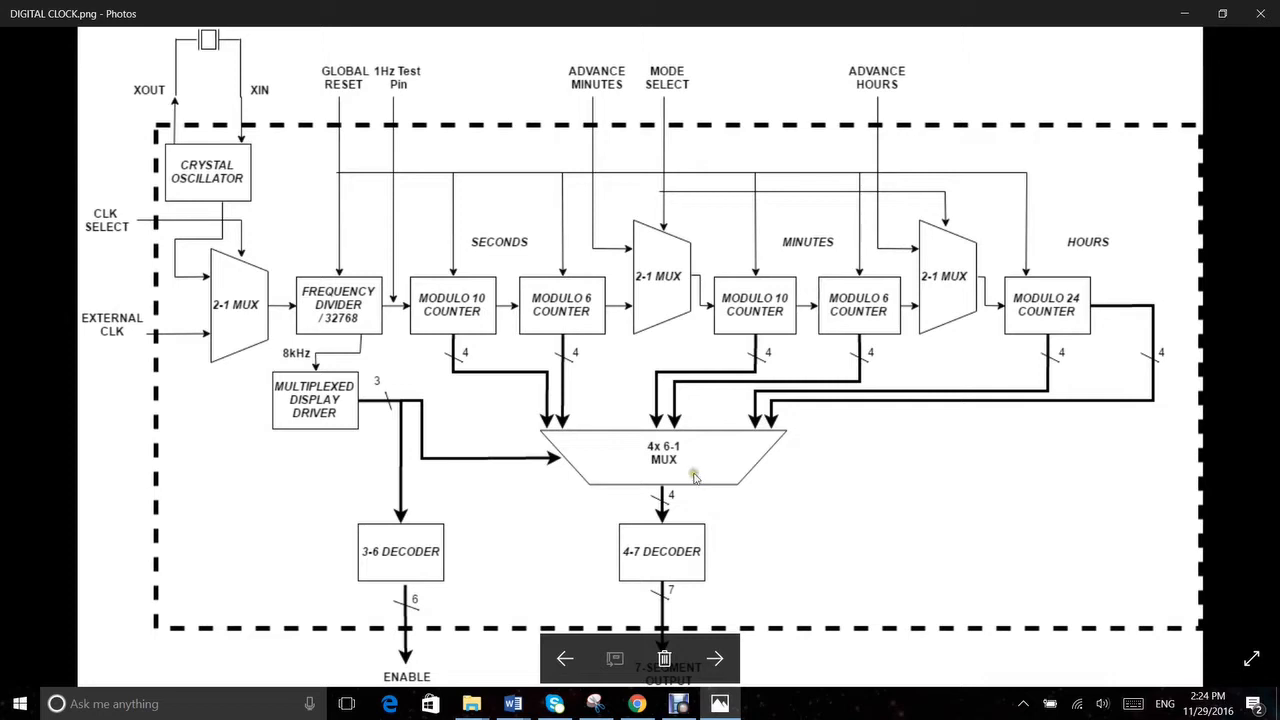
pyautogui.moveTo(670, 452)
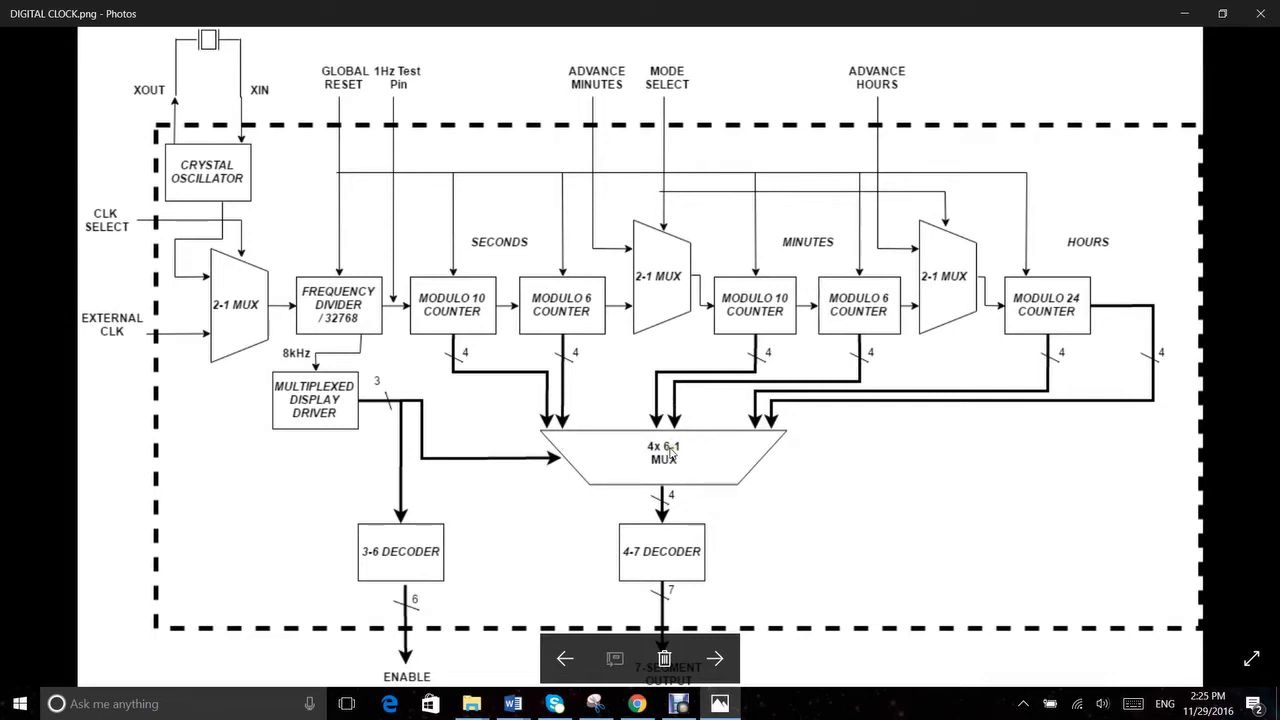
pyautogui.moveTo(462, 384)
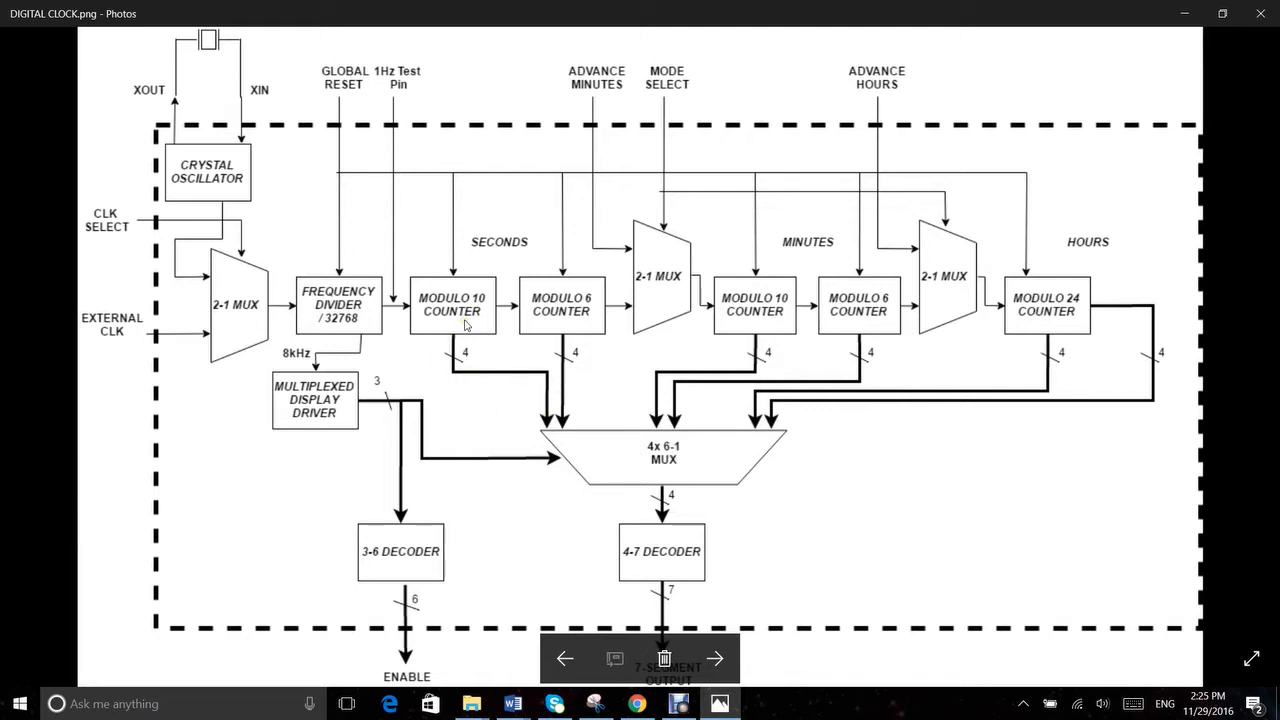
pyautogui.moveTo(624, 548)
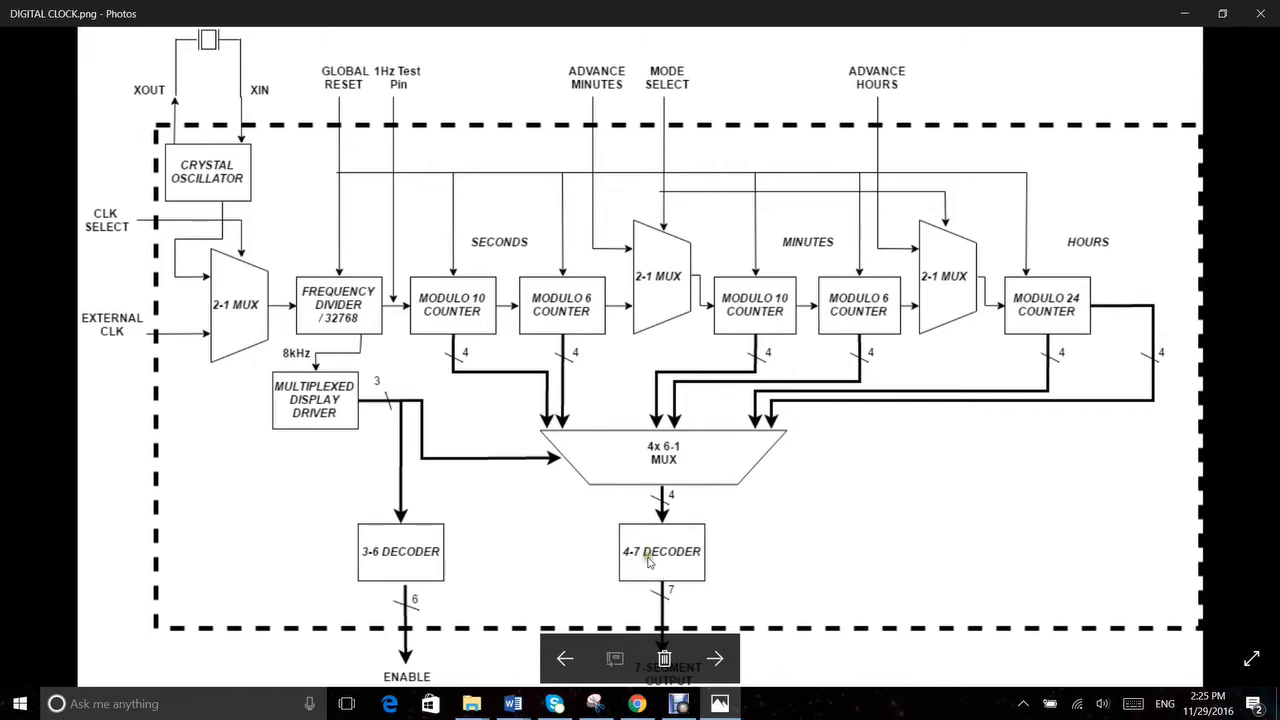
pyautogui.moveTo(644, 560)
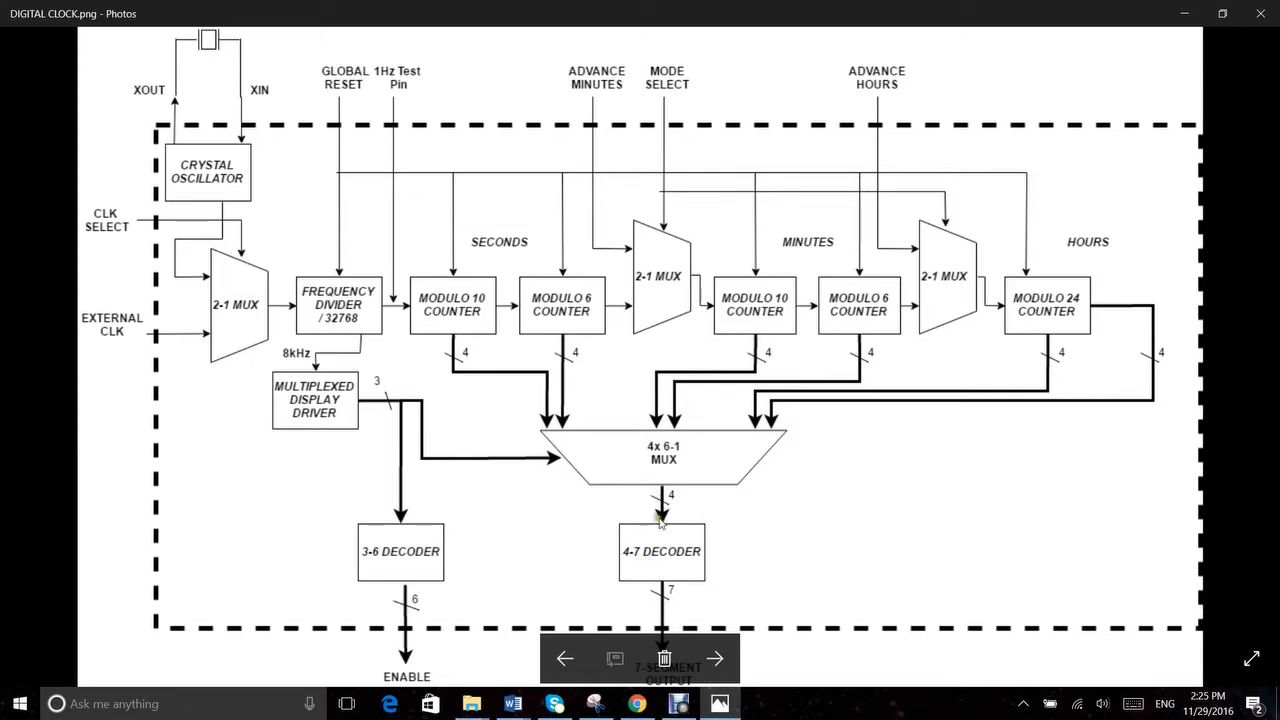
pyautogui.moveTo(372, 544)
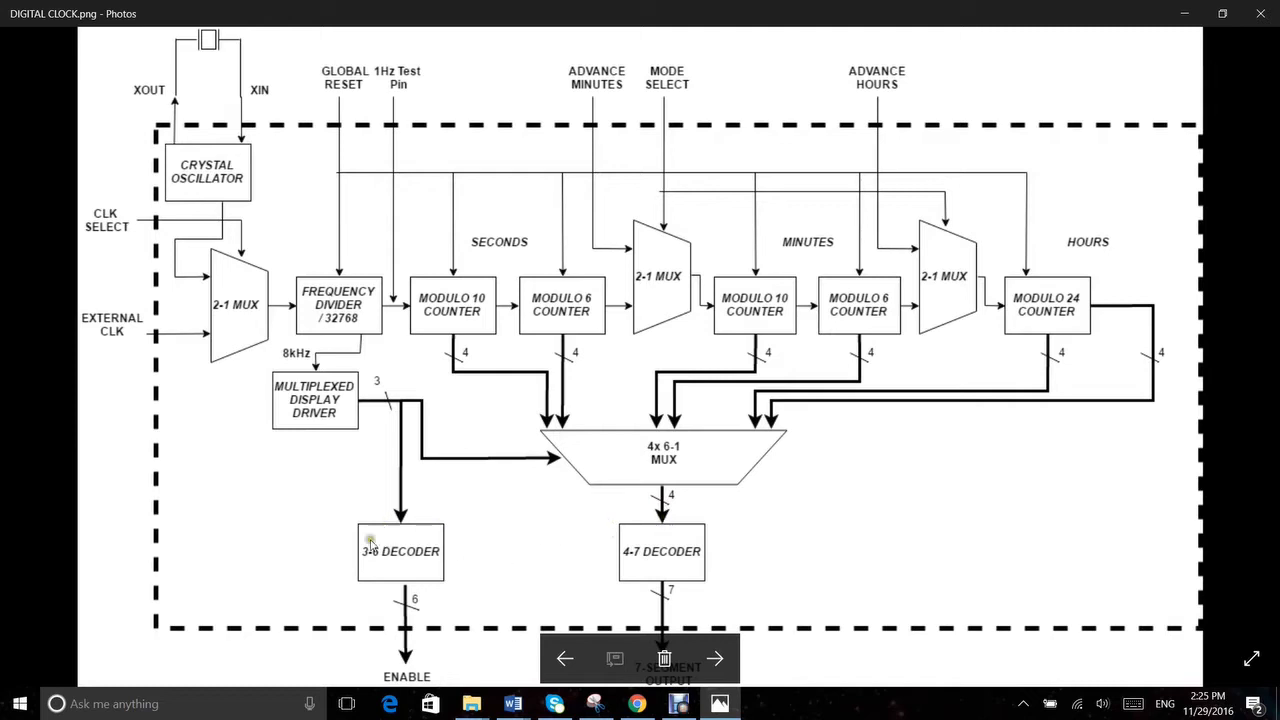
pyautogui.moveTo(392, 556)
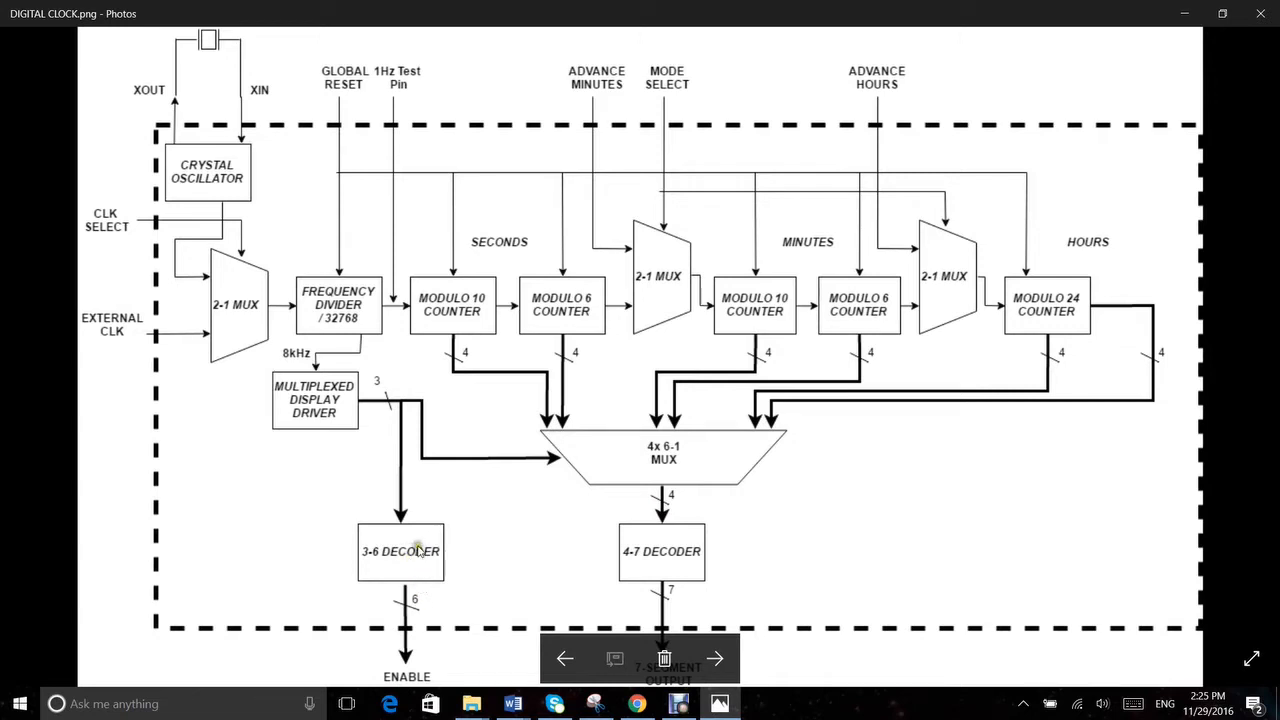
pyautogui.moveTo(444, 572)
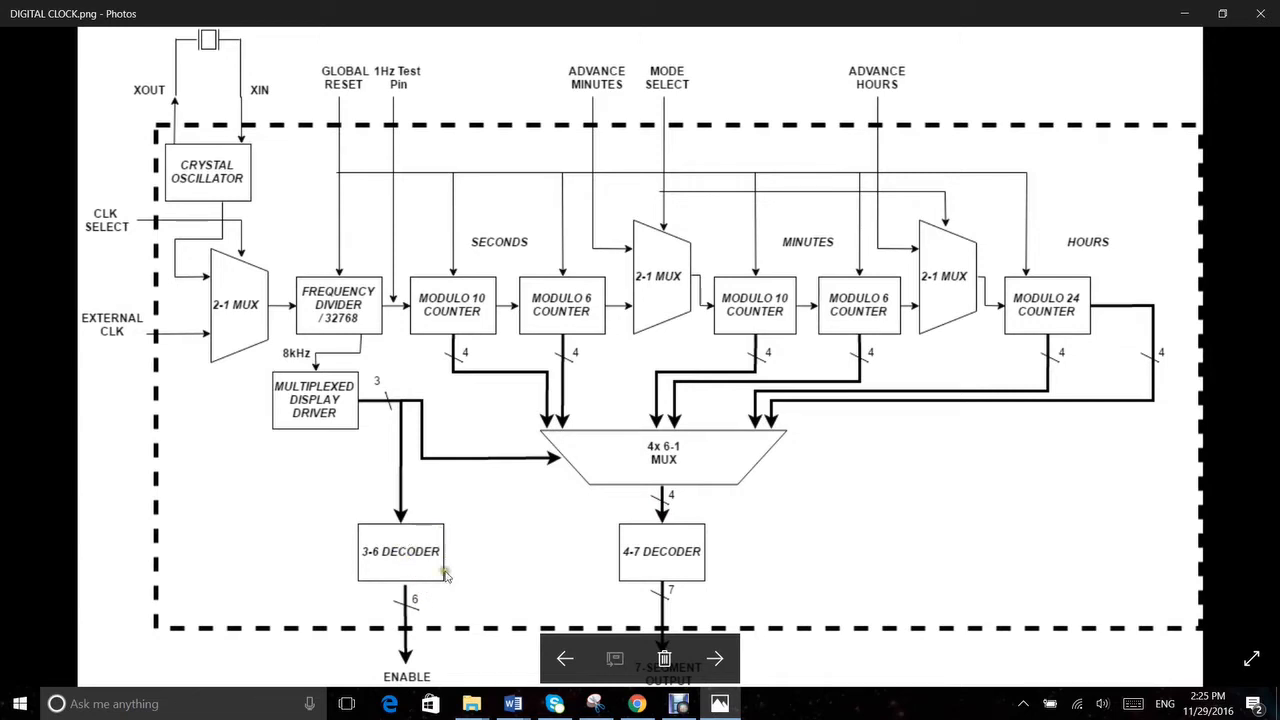
pyautogui.moveTo(490, 572)
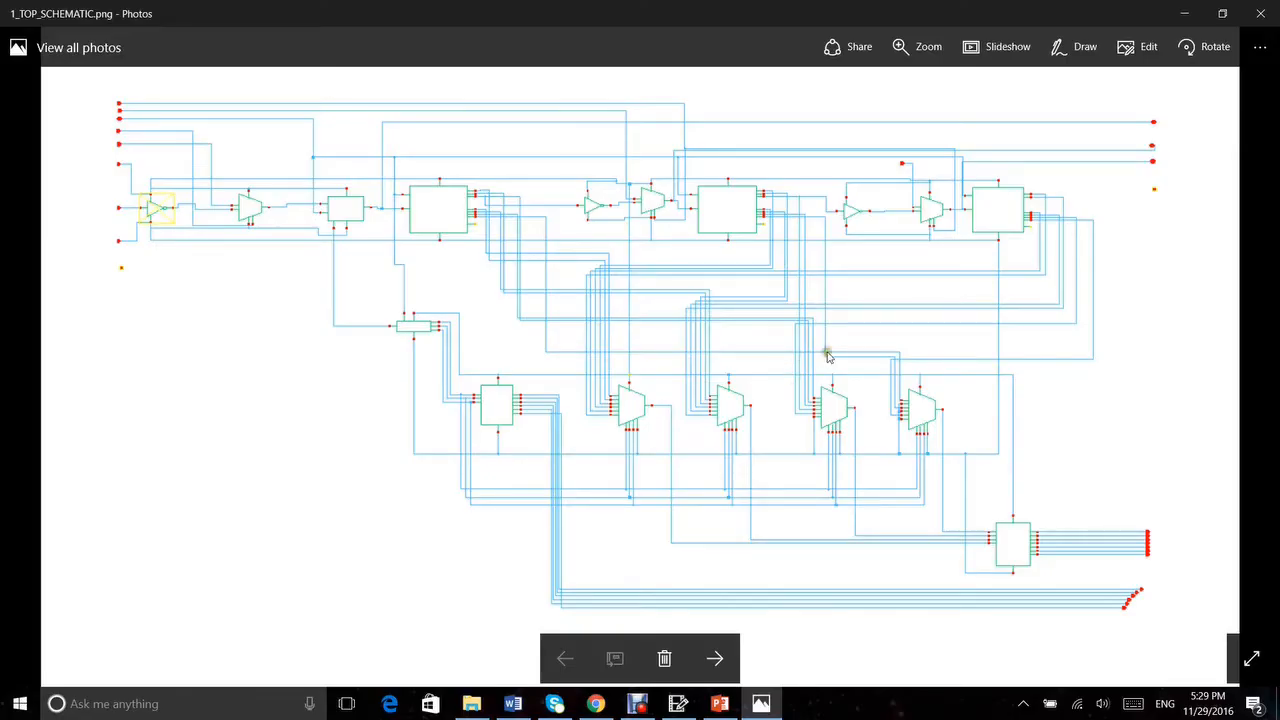
pyautogui.moveTo(890, 328)
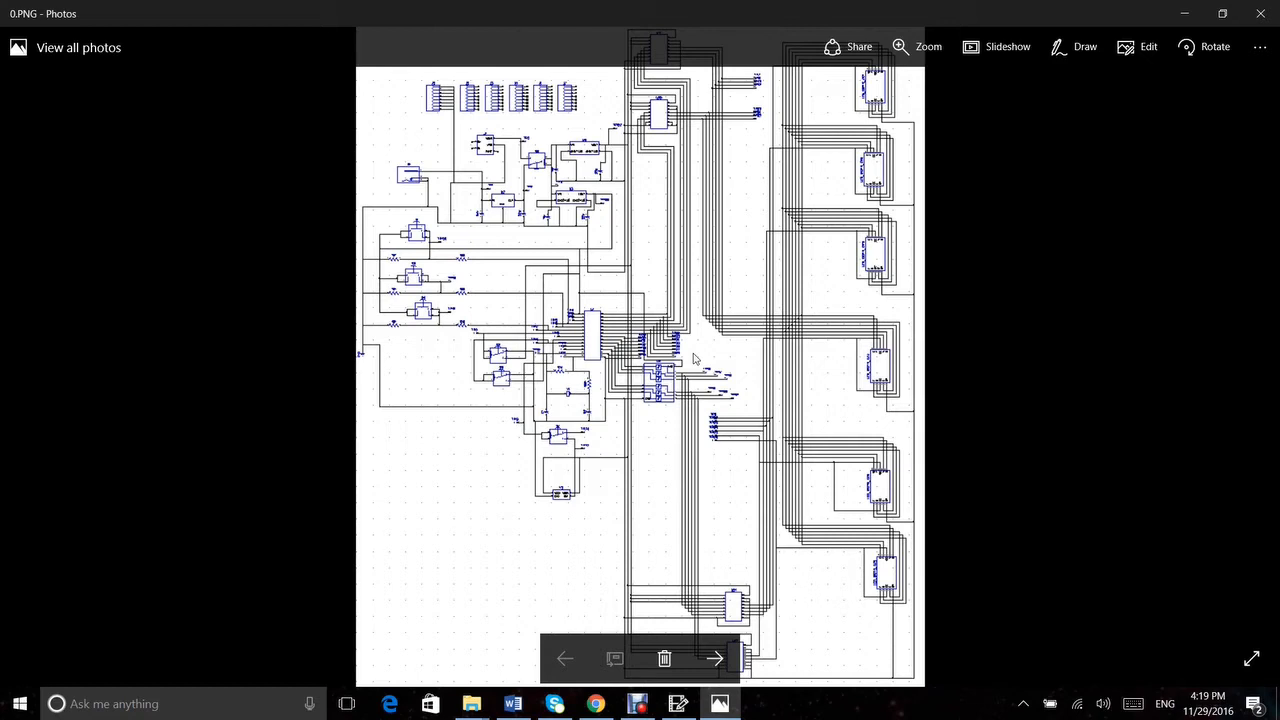
pyautogui.moveTo(640, 12)
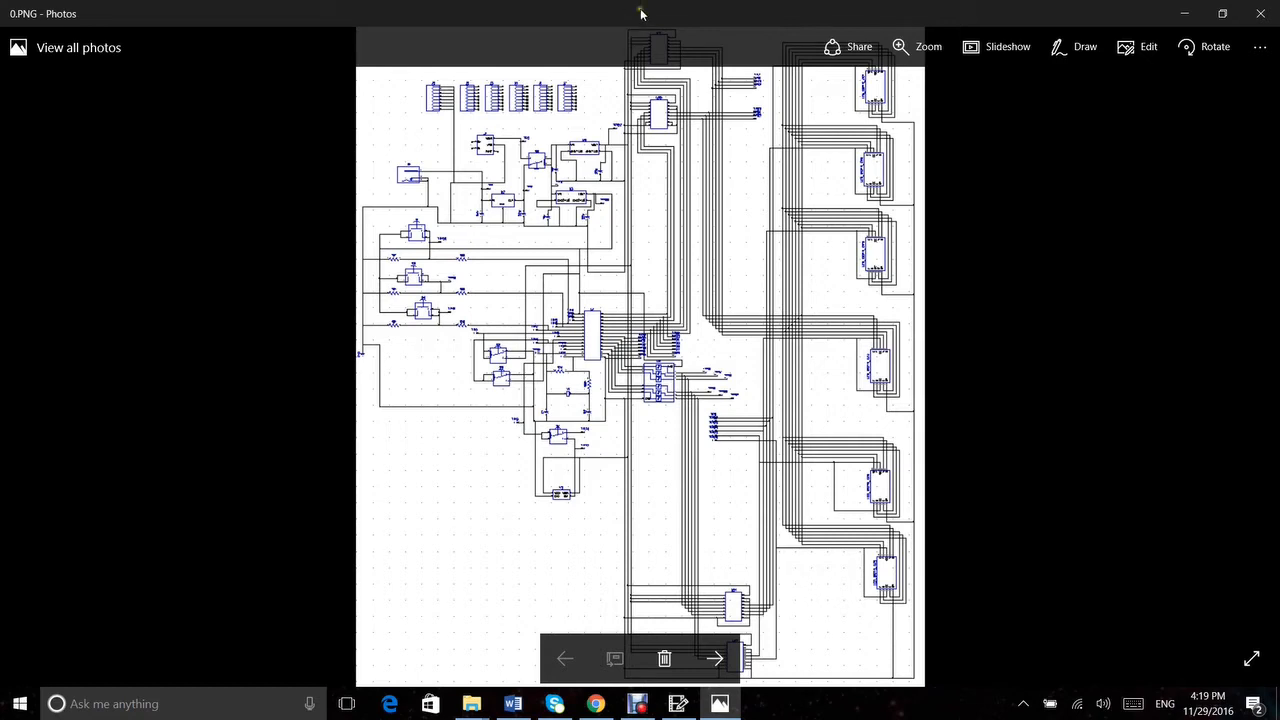
pyautogui.moveTo(760, 598)
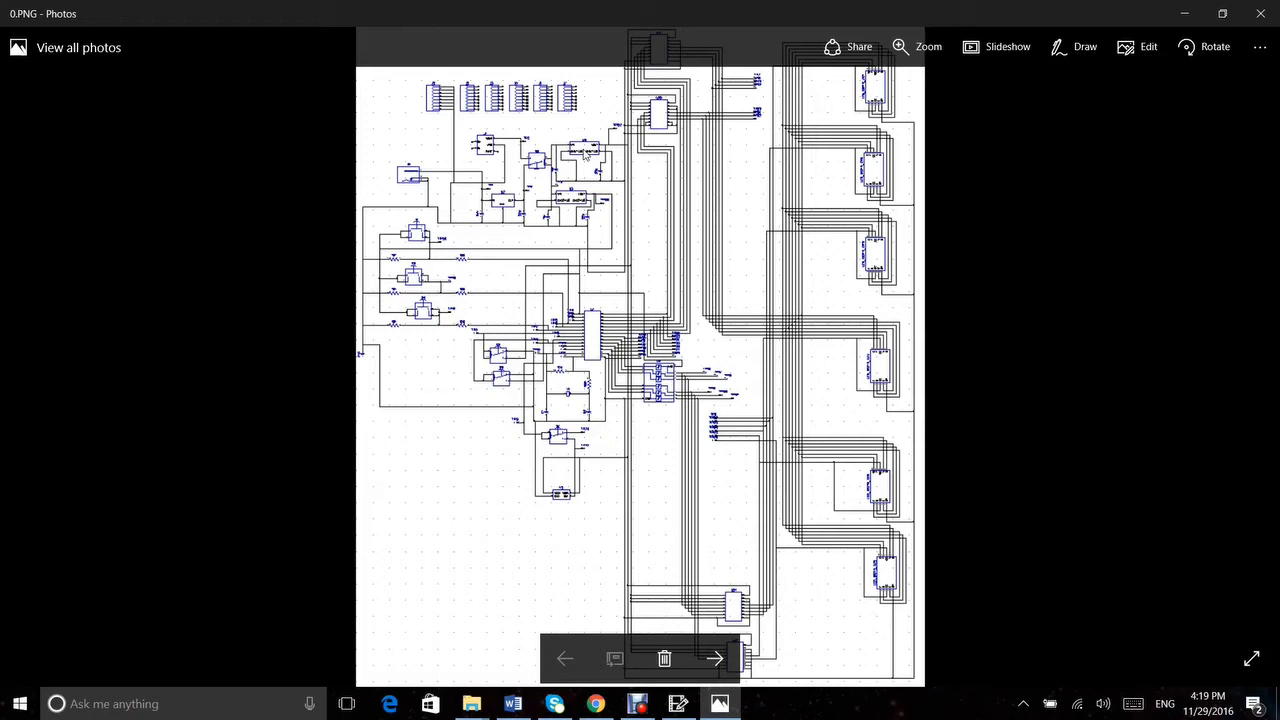
# Advance through PCB placement, routed traces and copper fill to the 3D board render
pyautogui.click(716, 658)
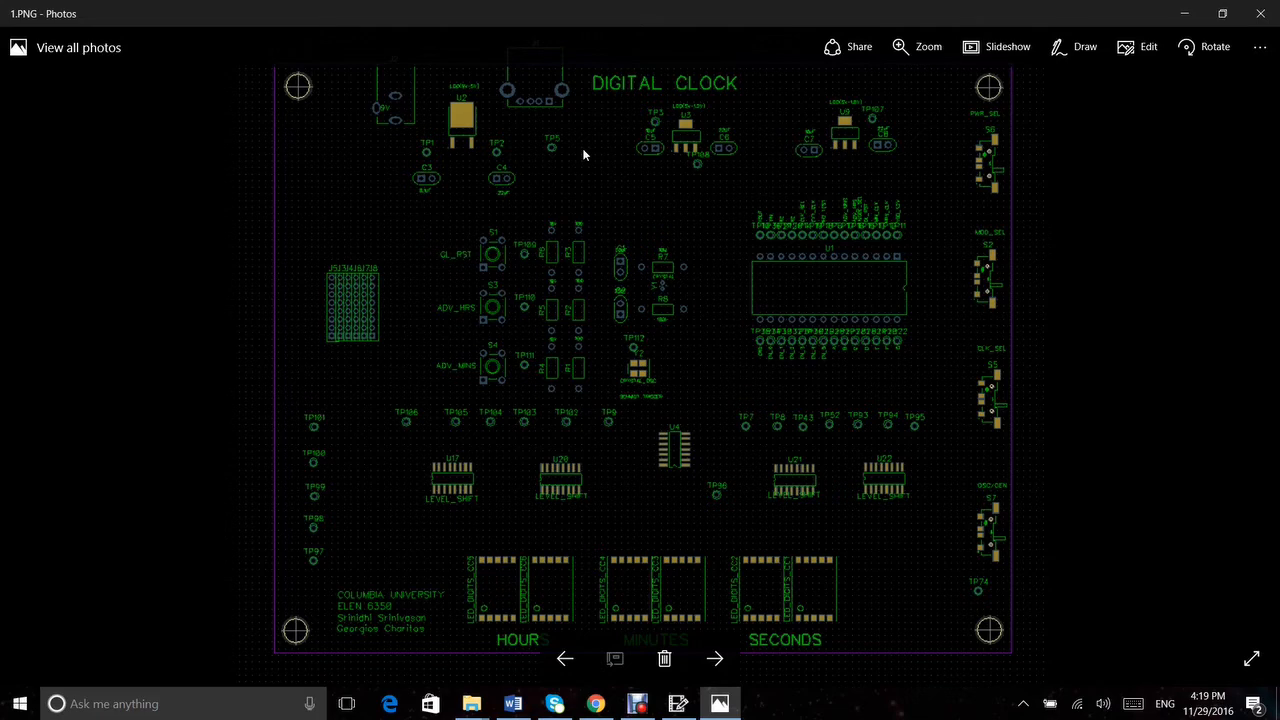
pyautogui.click(716, 658)
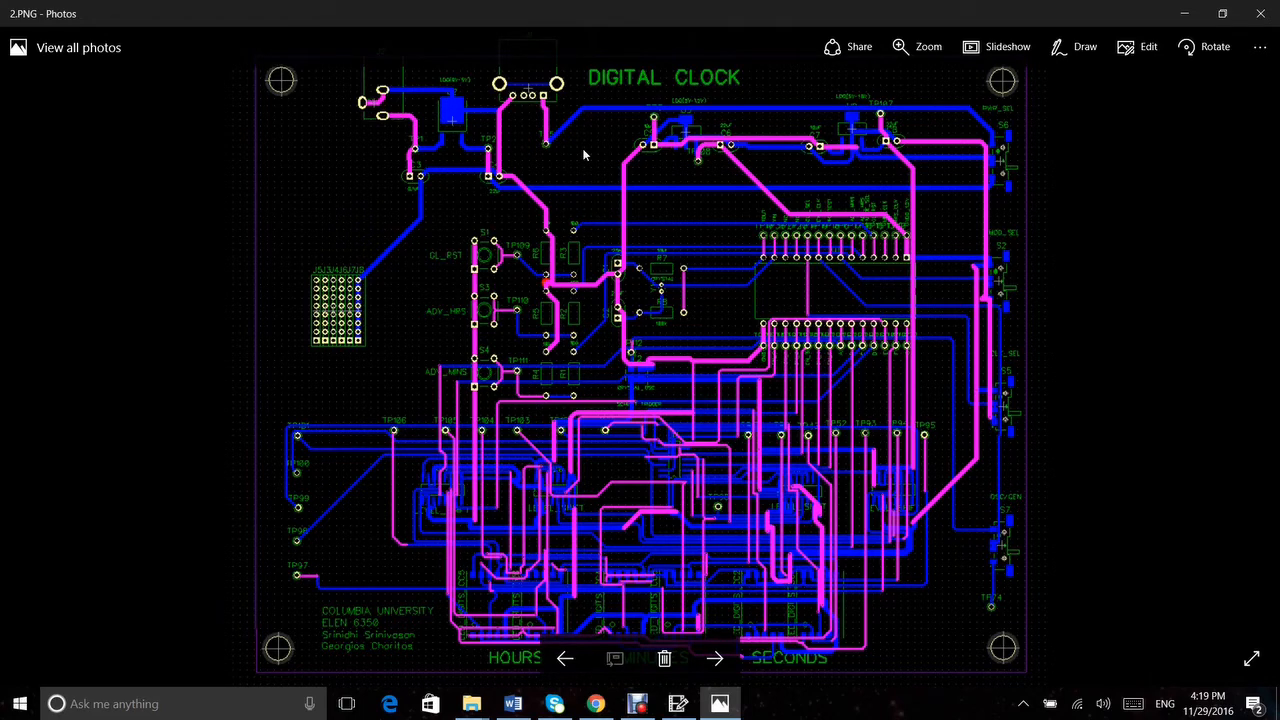
pyautogui.click(716, 658)
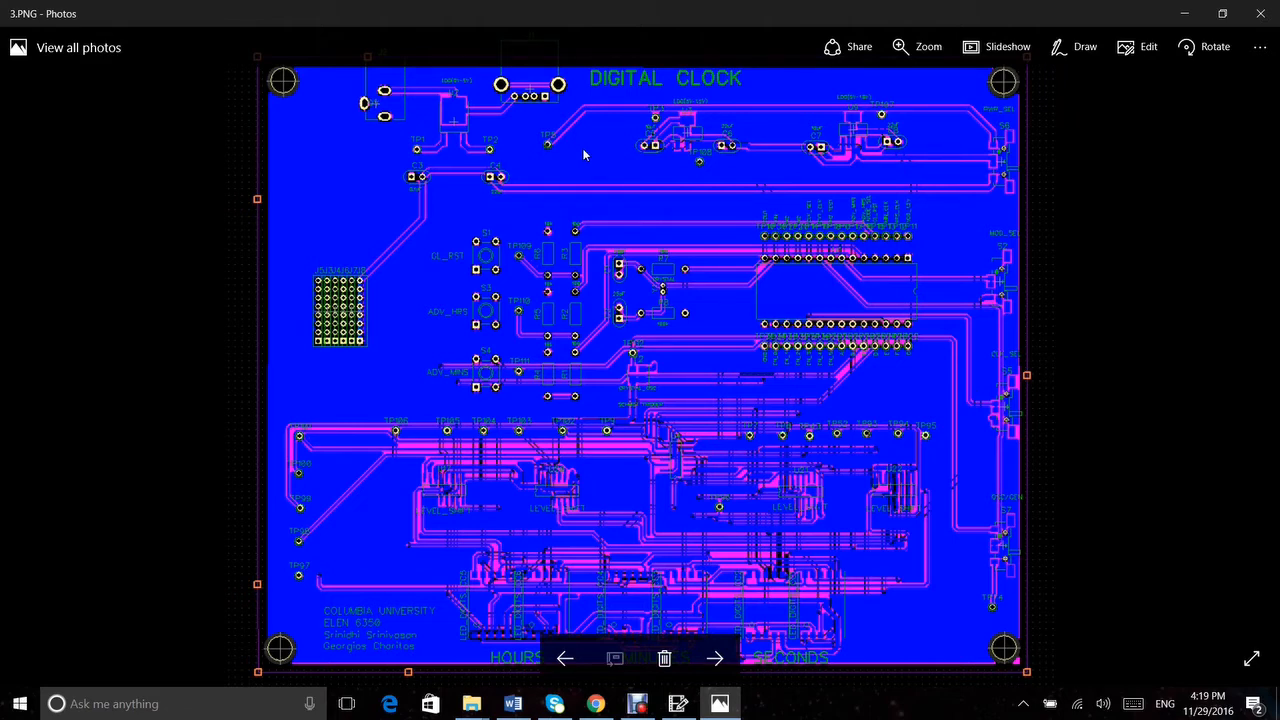
pyautogui.click(716, 658)
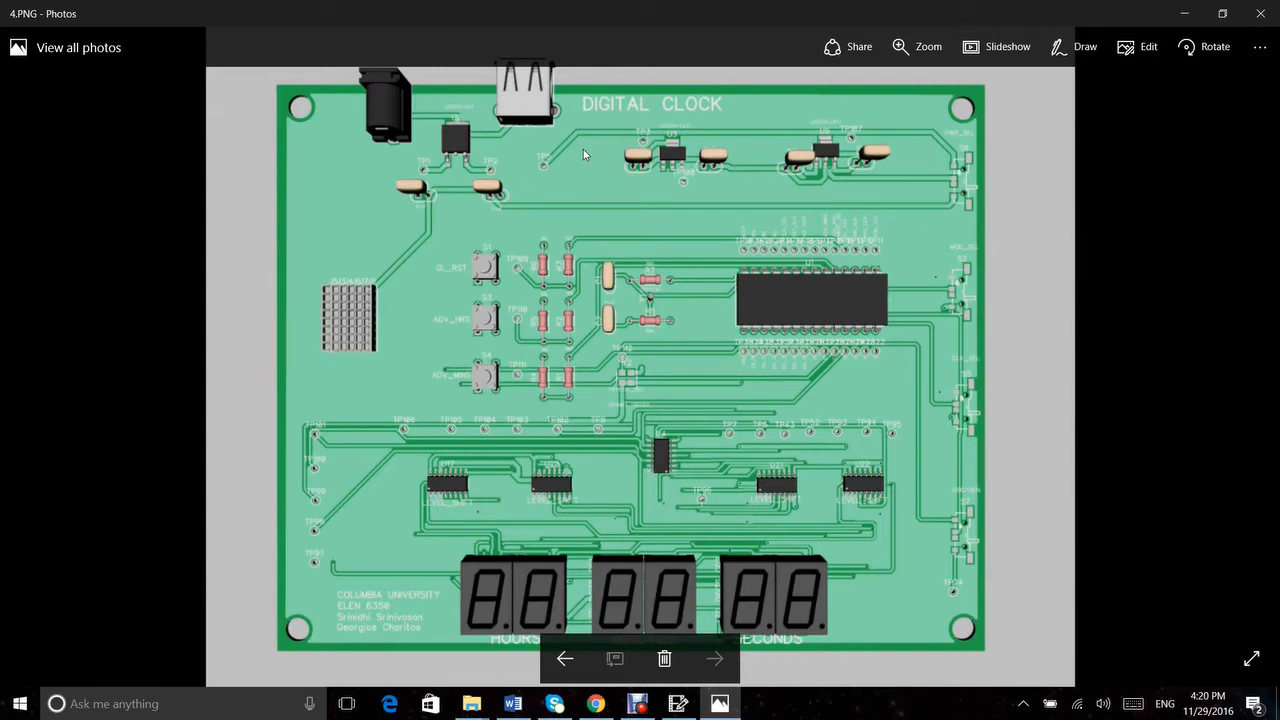
pyautogui.moveTo(388, 32)
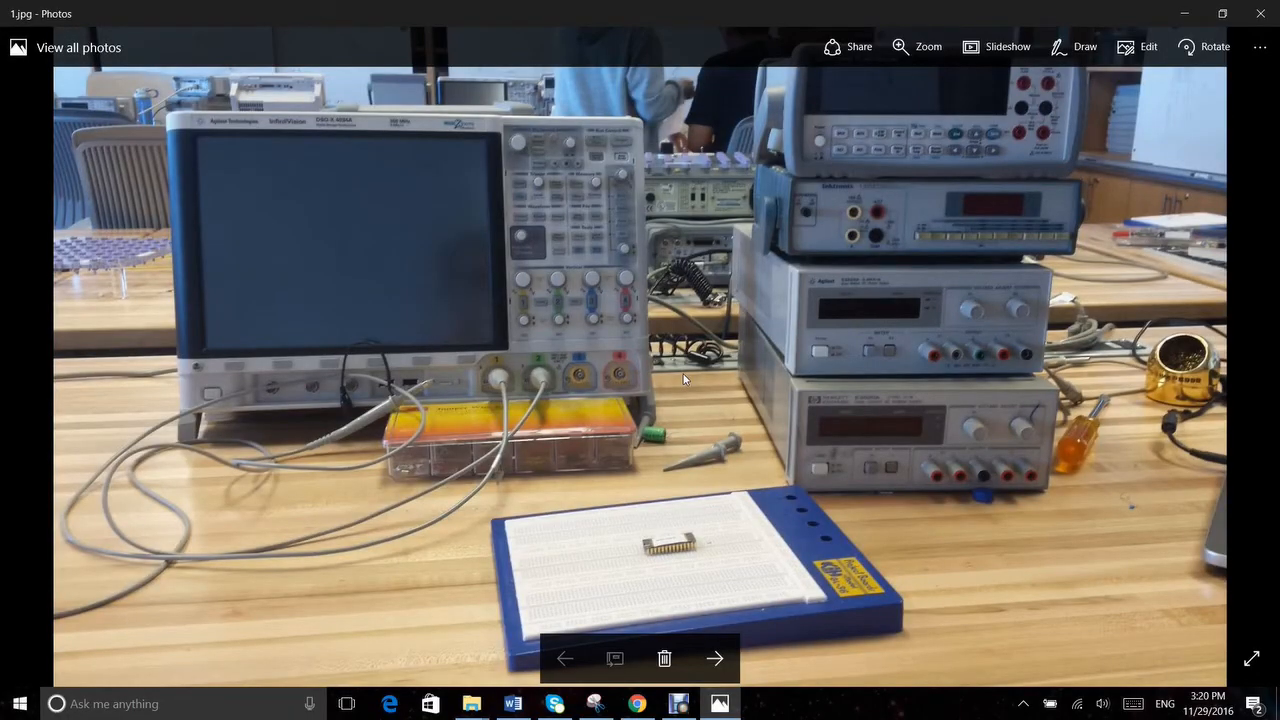
# Advance through multimeter, oscilloscope and probing photos to the working clock board (10.jpg)
pyautogui.click(716, 658)
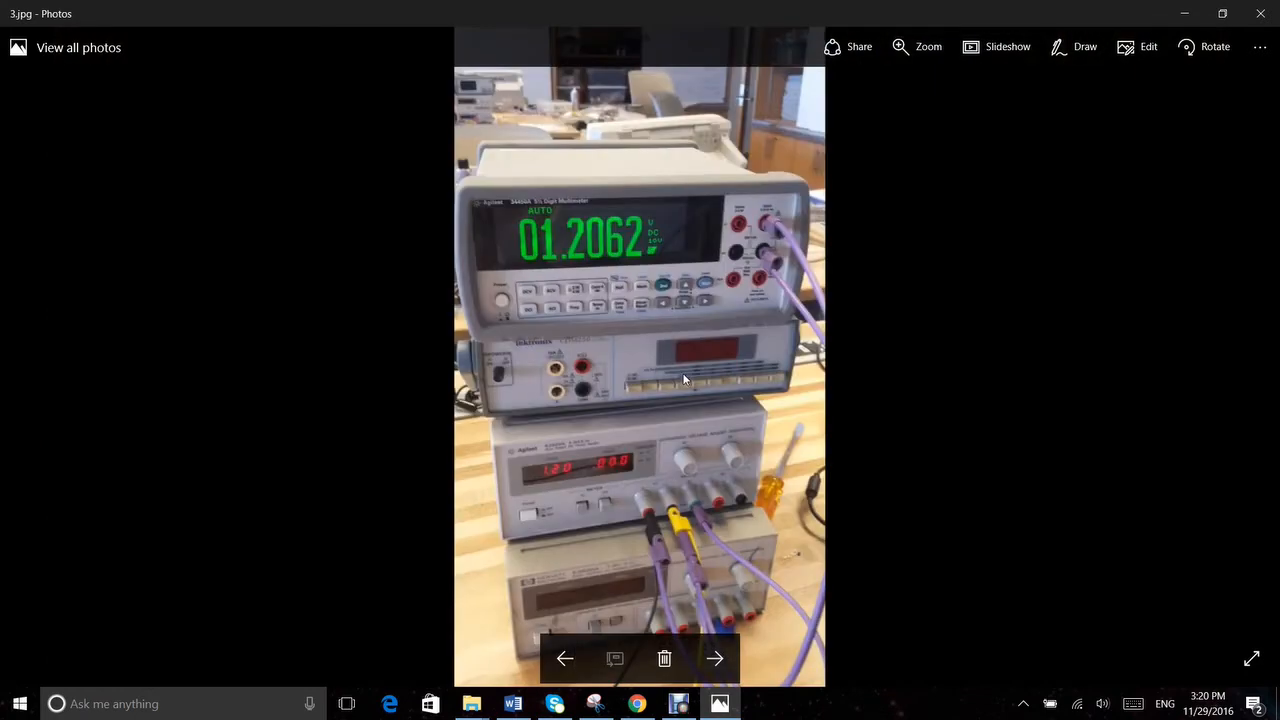
pyautogui.click(716, 658)
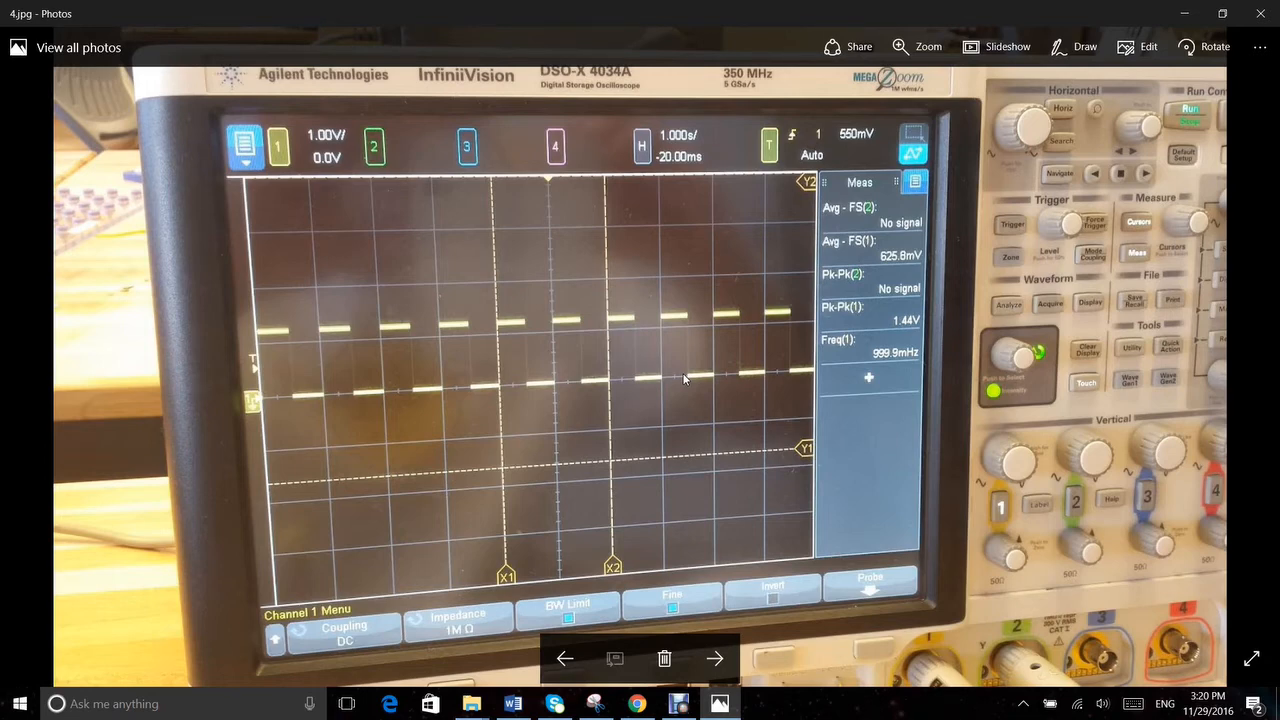
pyautogui.click(716, 658)
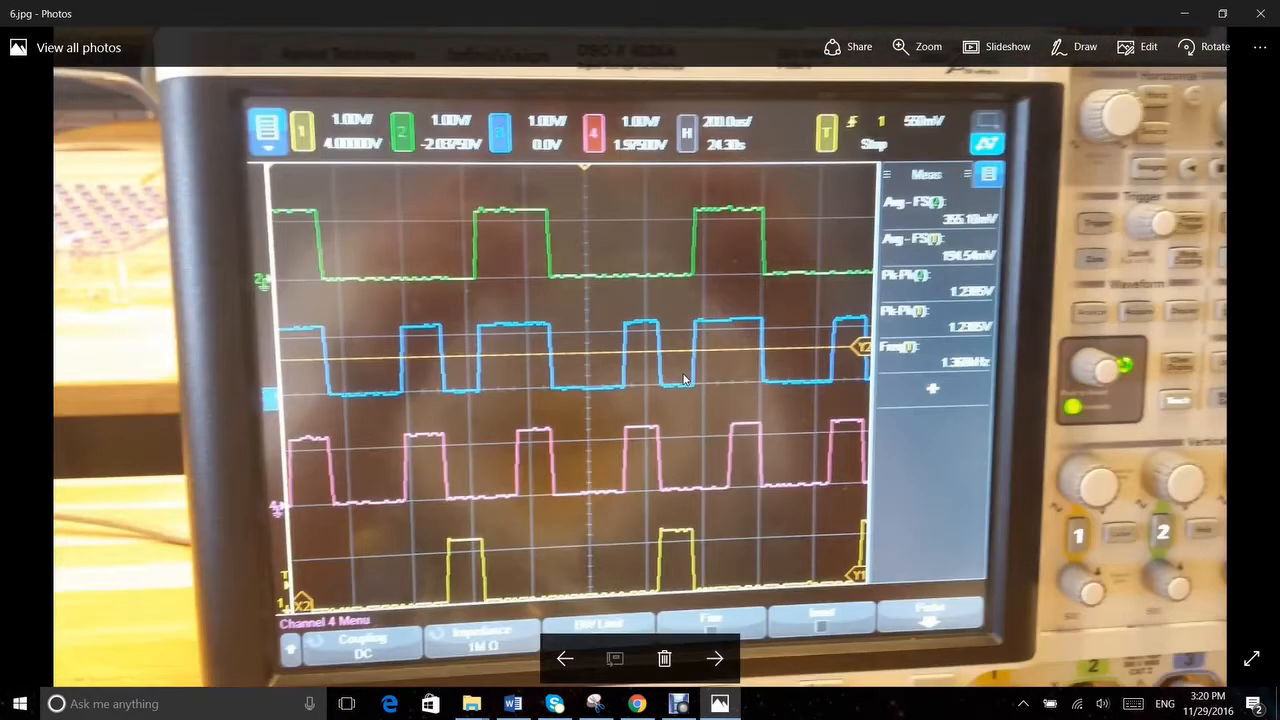
pyautogui.click(716, 658)
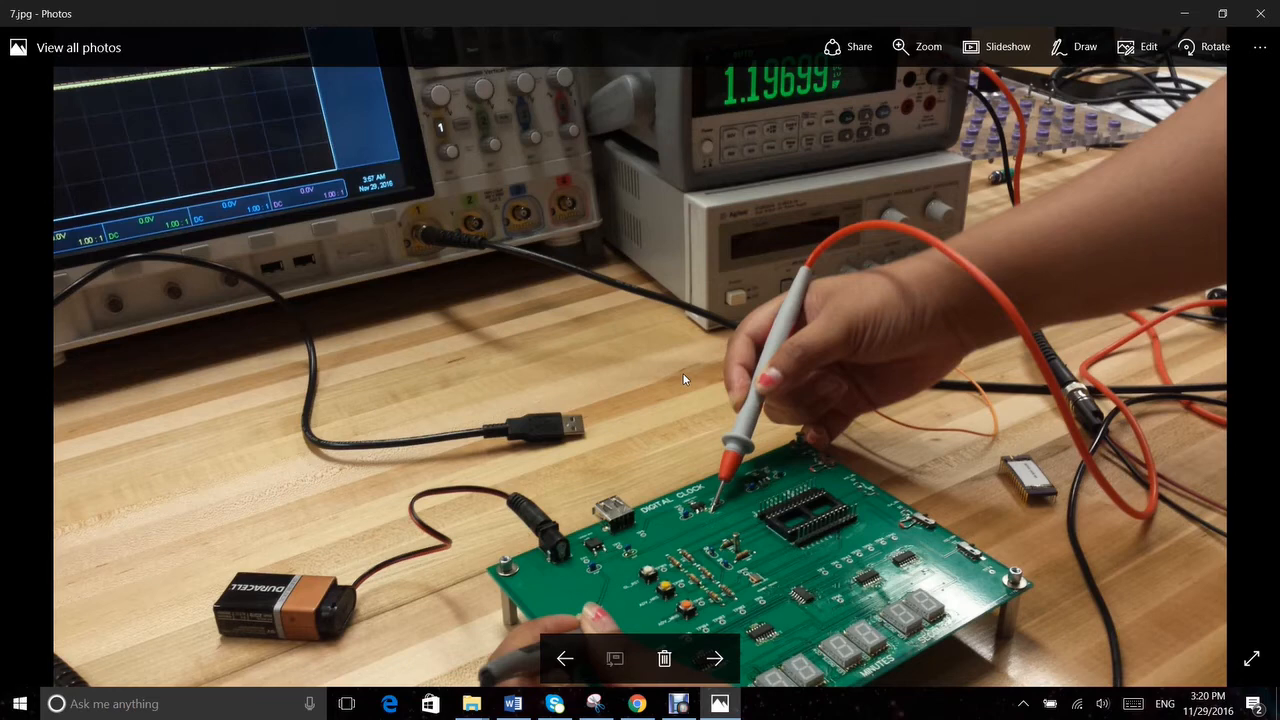
pyautogui.click(716, 658)
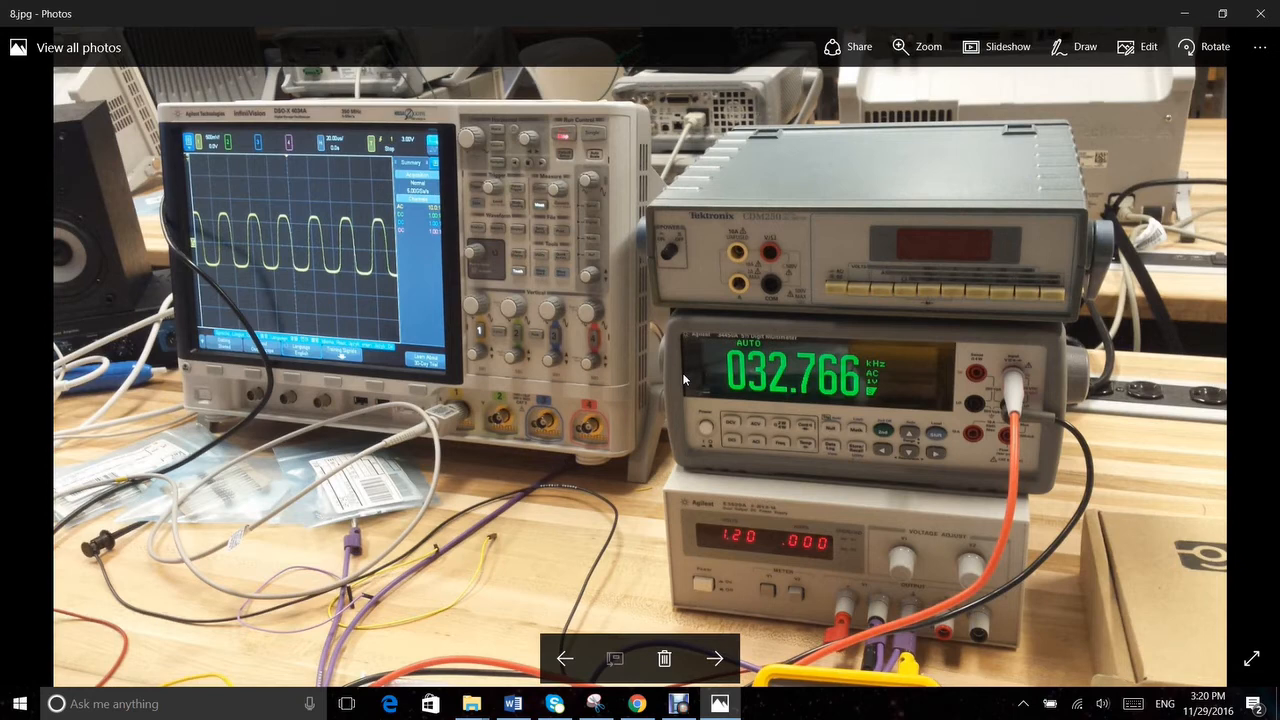
pyautogui.click(716, 658)
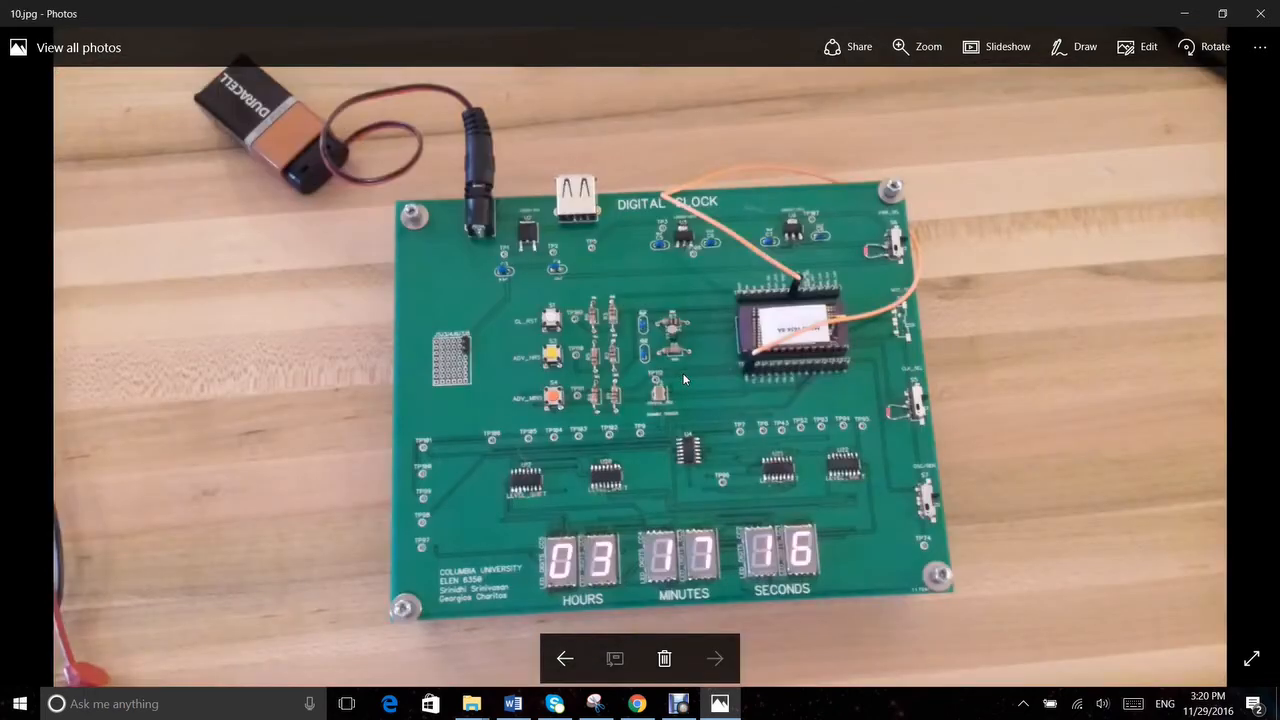